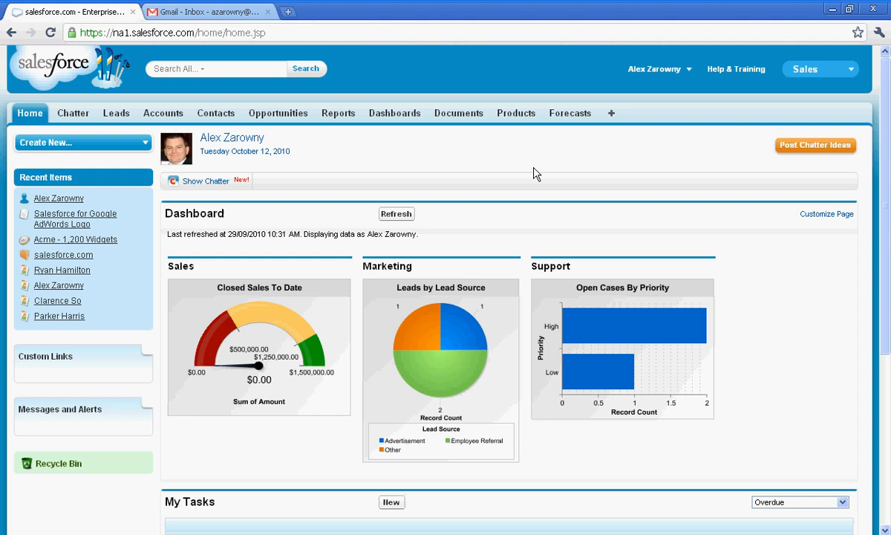
Reveal the user menu with My Profile, Setup, System Log and Logout.
{"action": "left_click", "coordinate": [657, 68]}
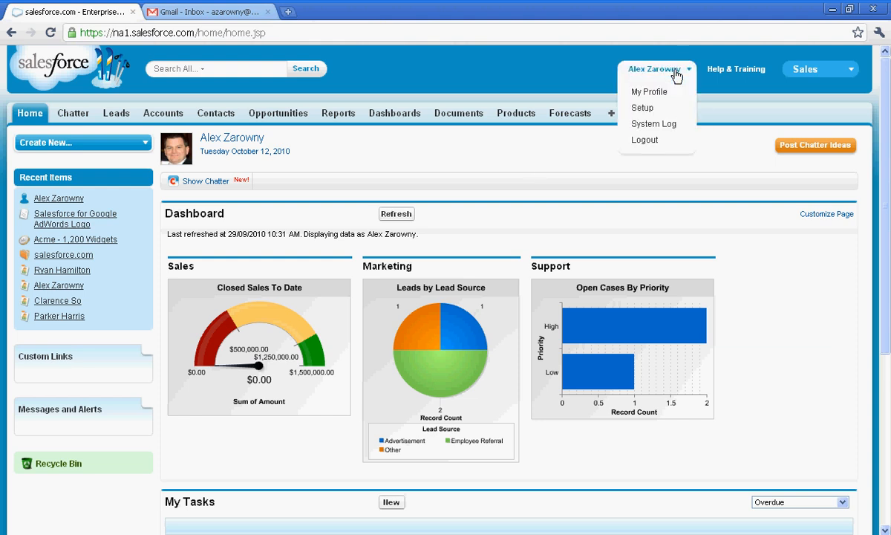
Navigate Setup > App Setup > Create > Workflow & Approvals to the Workflow Rules page.
{"action": "left_click", "coordinate": [641, 108]}
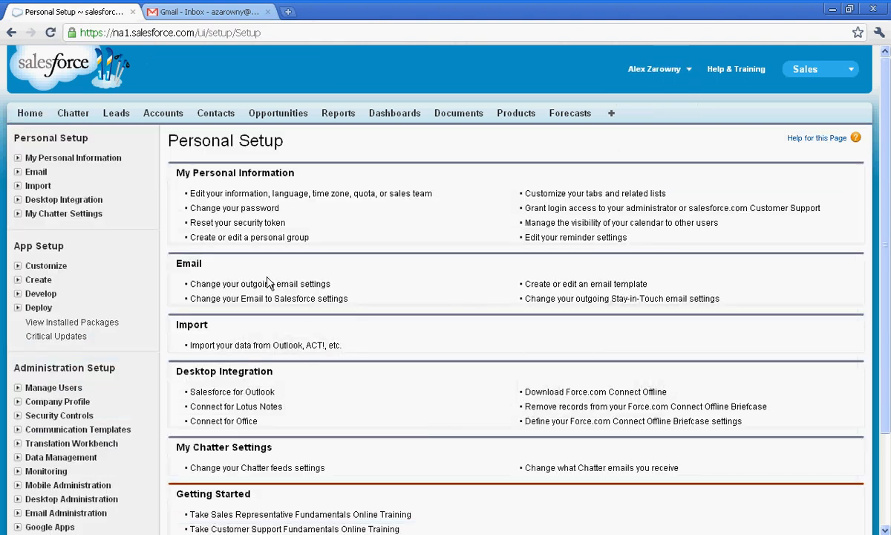
{"action": "left_click", "coordinate": [38, 279]}
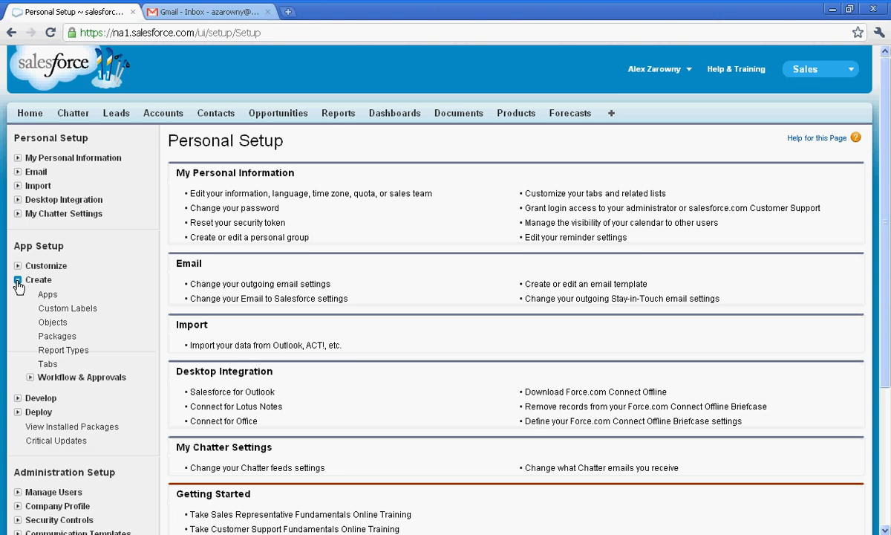
{"action": "left_click", "coordinate": [30, 376]}
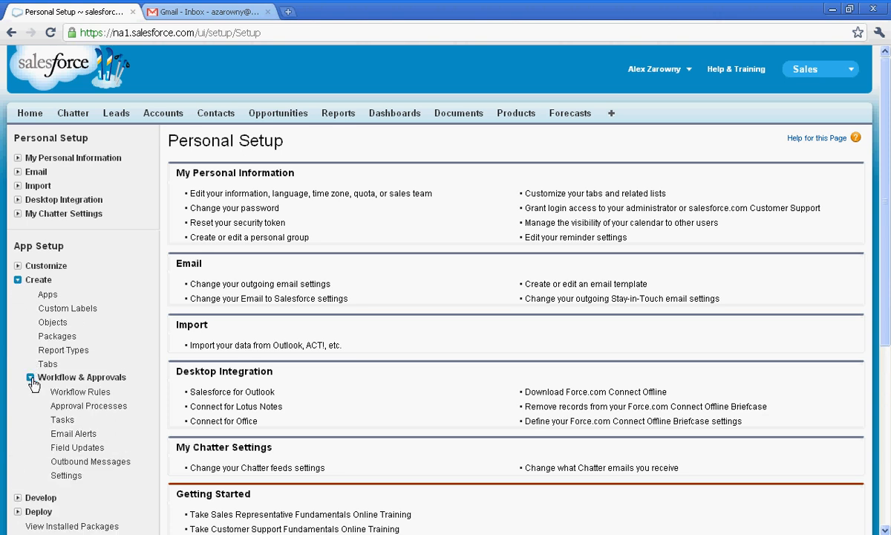
{"action": "left_click", "coordinate": [80, 392]}
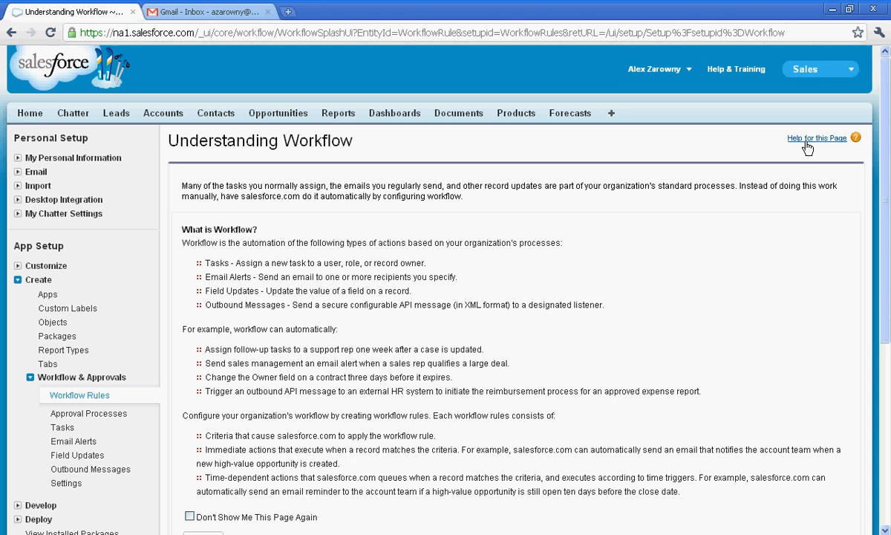
{"action": "mouse_move", "coordinate": [740, 257]}
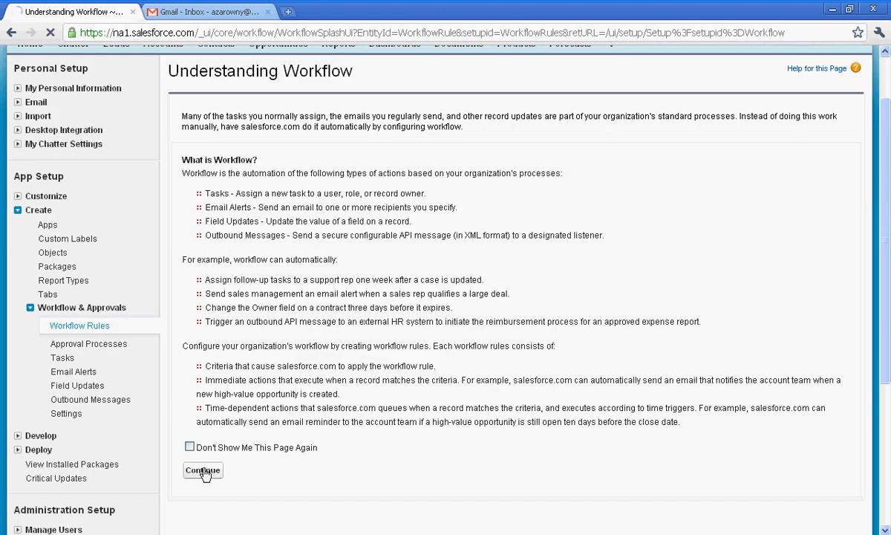
Continue past the workflow introduction and start a New Rule.
{"action": "left_click", "coordinate": [202, 470]}
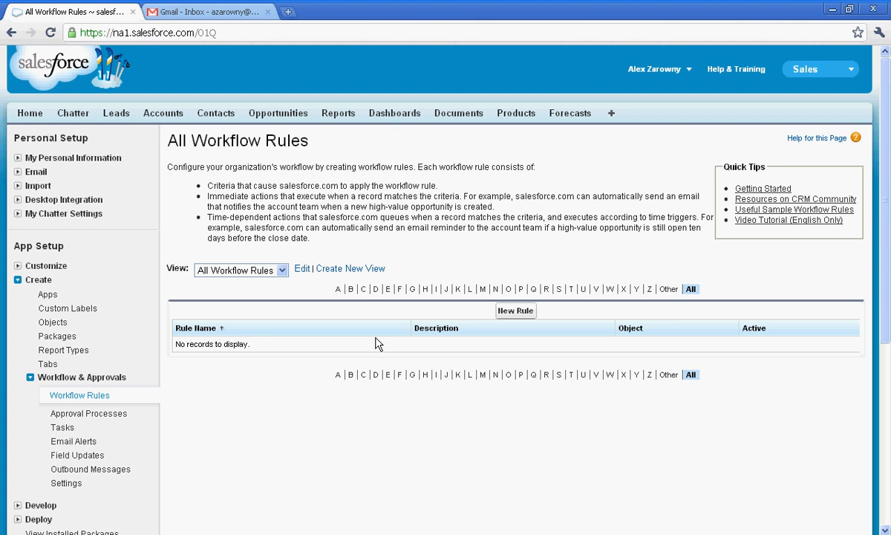
{"action": "left_click", "coordinate": [516, 311]}
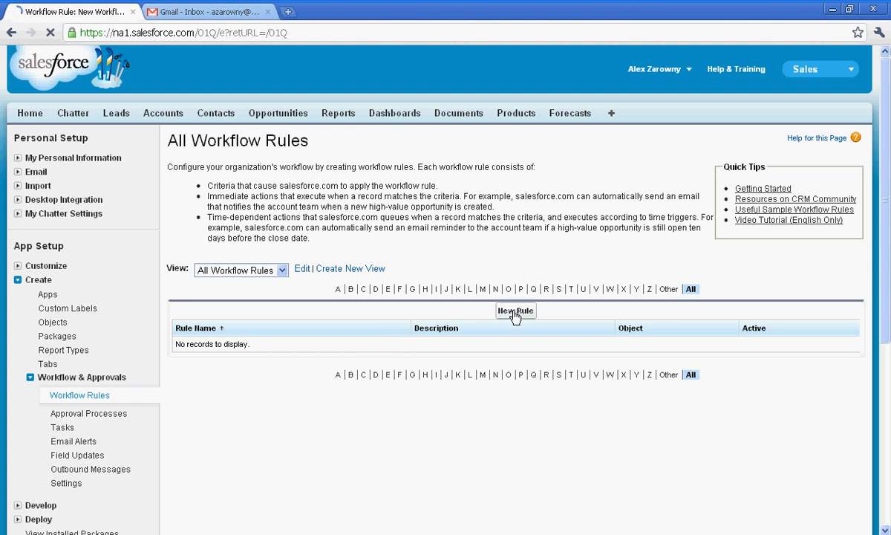
Target the Opportunity object and name the rule 'Competitor Rule' with default evaluation criteria.
{"action": "left_click", "coordinate": [515, 310]}
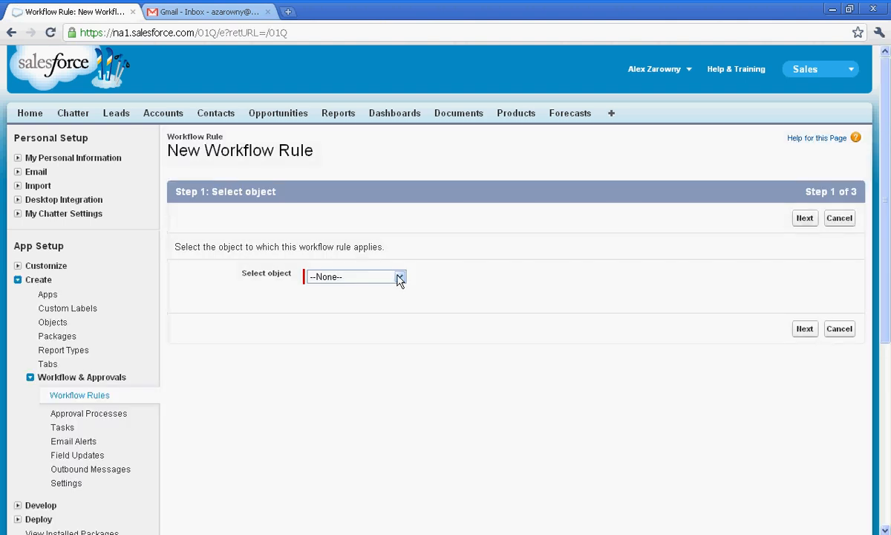
{"action": "left_click", "coordinate": [400, 276]}
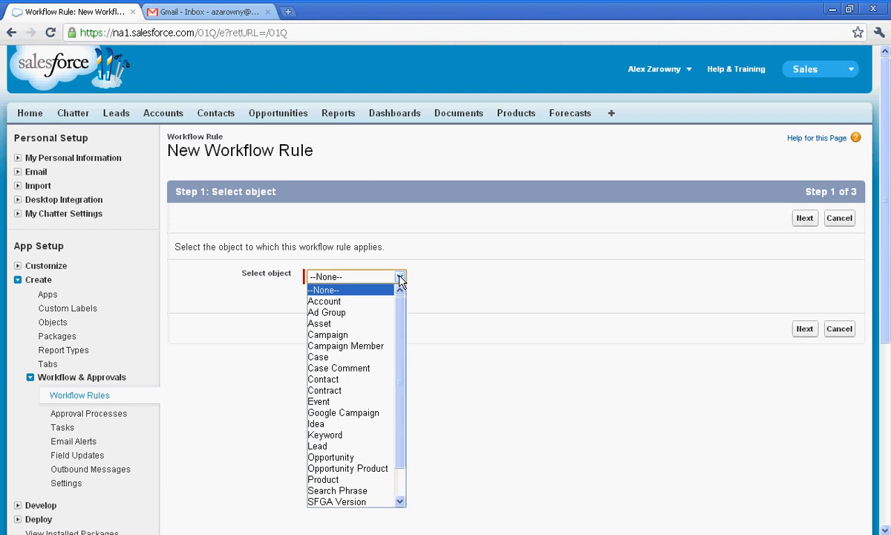
{"action": "mouse_move", "coordinate": [331, 457]}
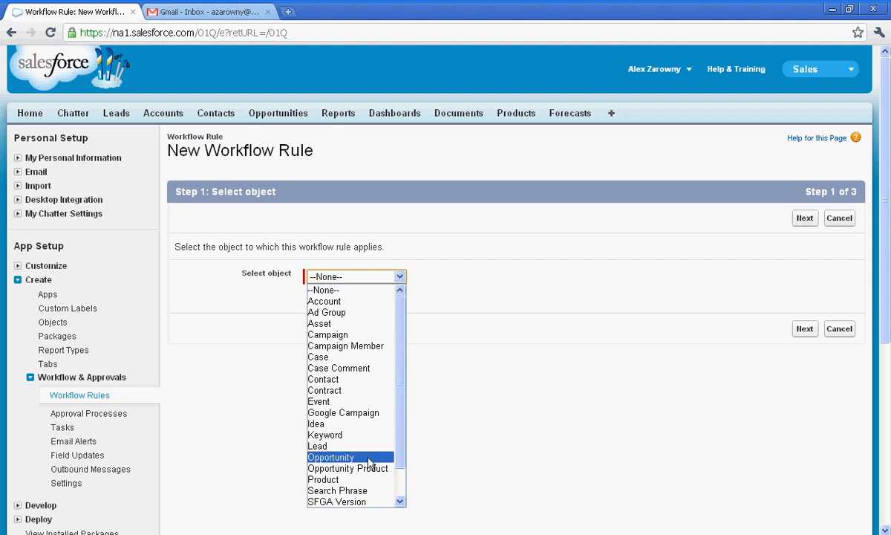
{"action": "left_click", "coordinate": [330, 457]}
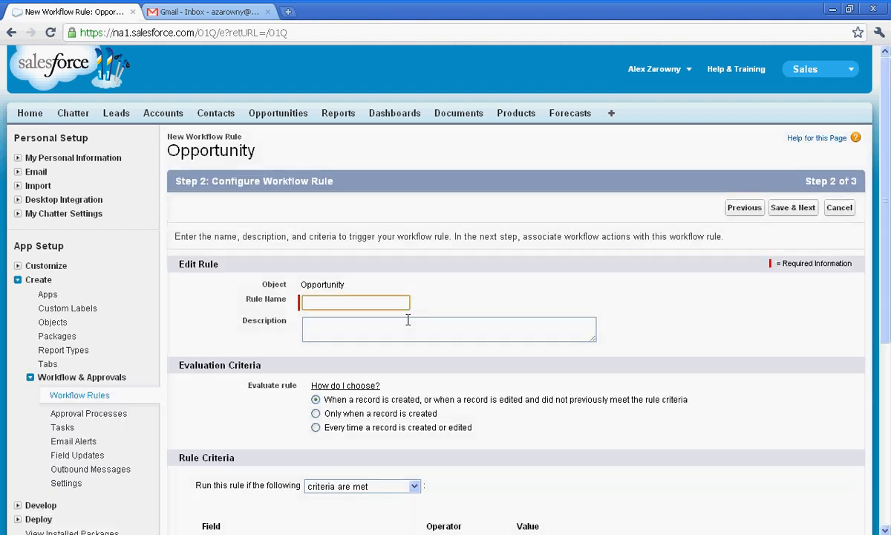
{"action": "type", "text": "Compe"}
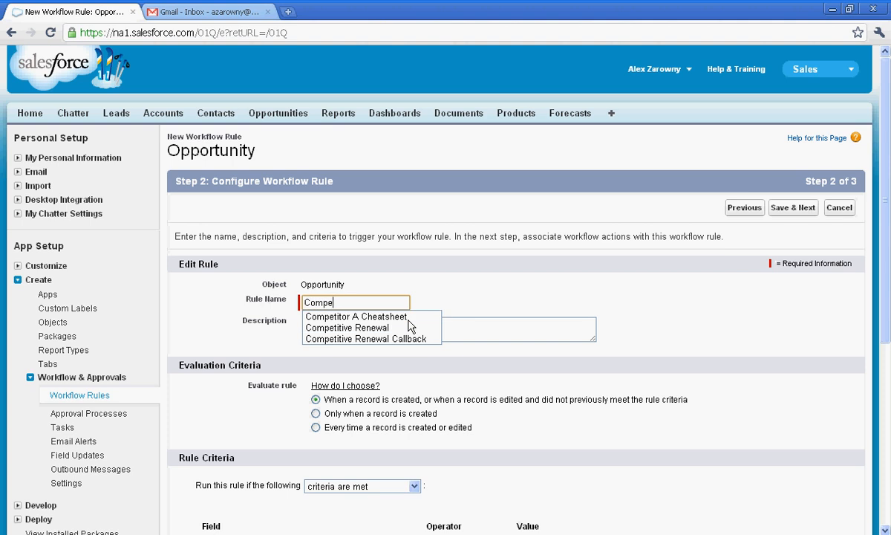
{"action": "type", "text": "titor Rule"}
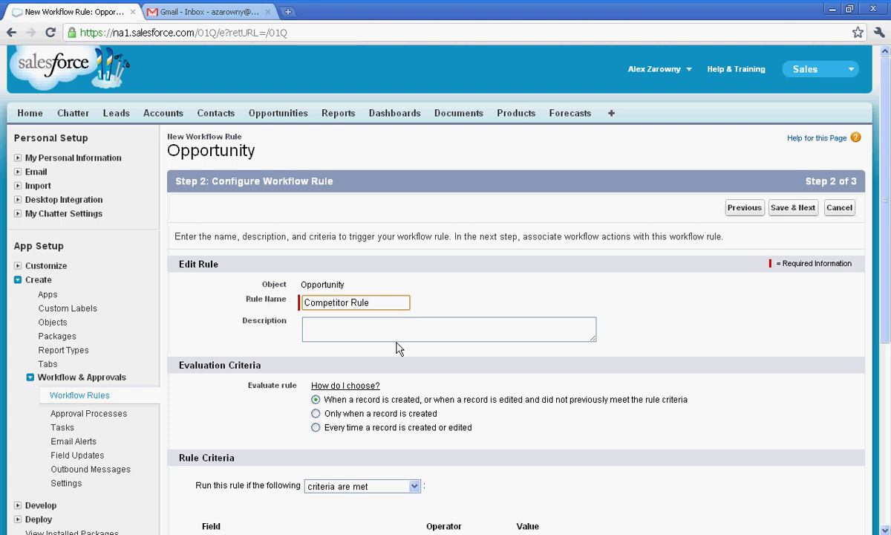
{"action": "mouse_move", "coordinate": [393, 400]}
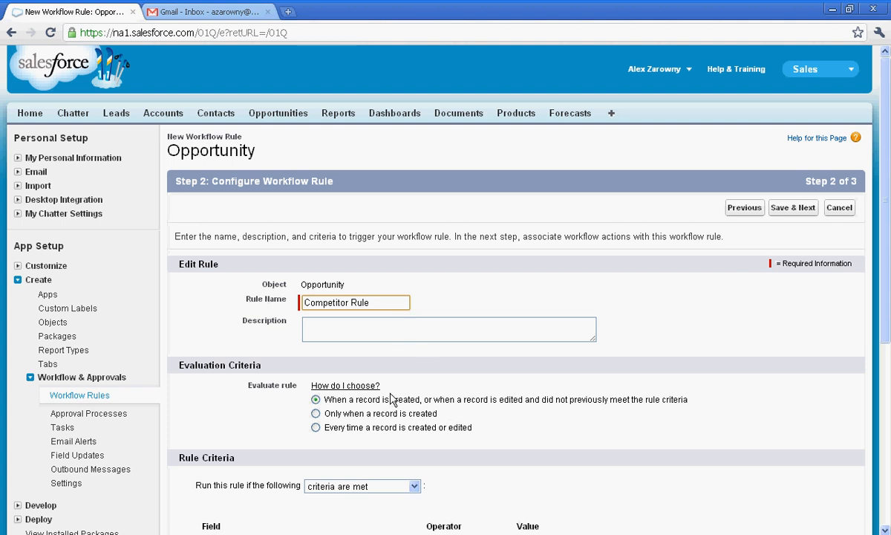
{"action": "mouse_move", "coordinate": [483, 420]}
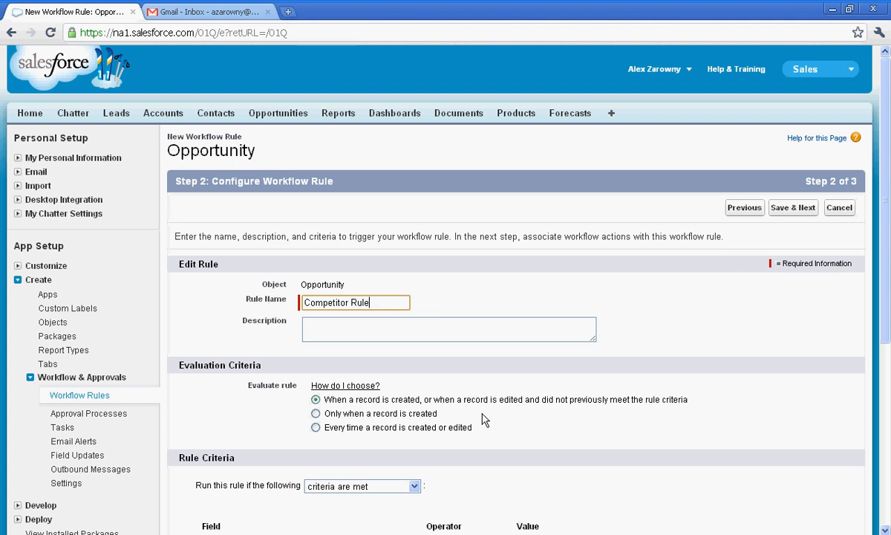
{"action": "mouse_move", "coordinate": [510, 444]}
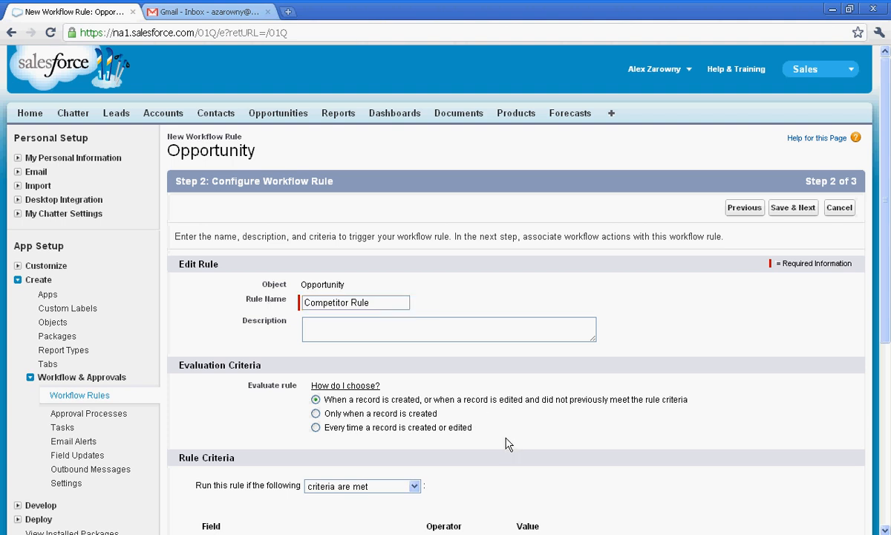
Keep criteria-based evaluation with Opportunity: Competitor as field and equals as operator.
{"action": "scroll", "scroll_direction": "down", "scroll_amount": 3}
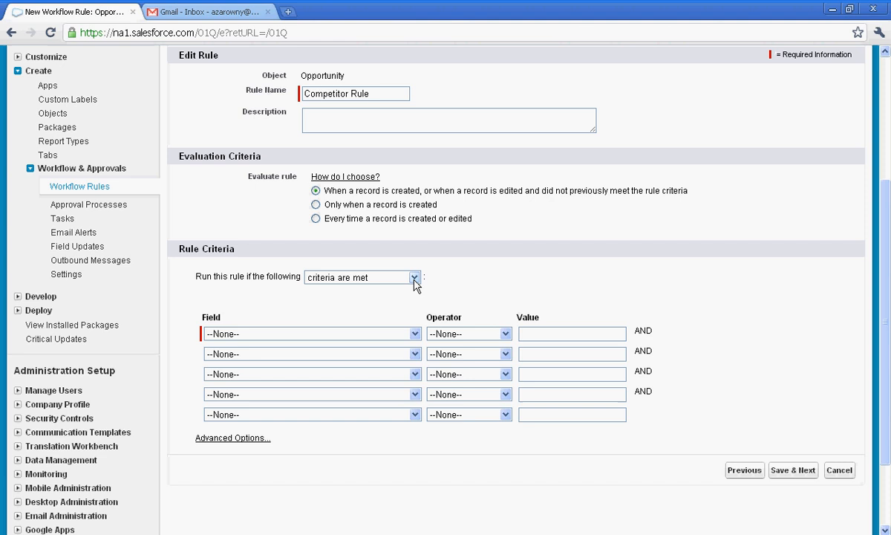
{"action": "left_click", "coordinate": [415, 277]}
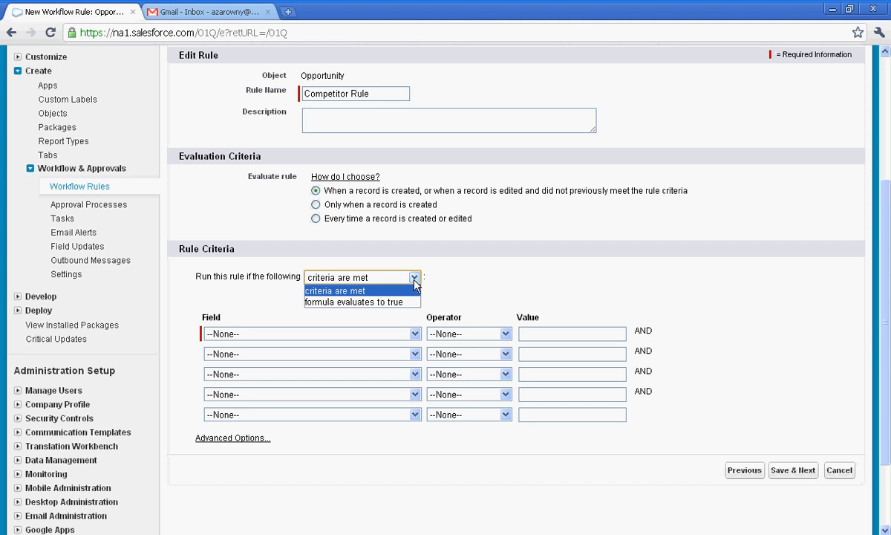
{"action": "left_click", "coordinate": [335, 291]}
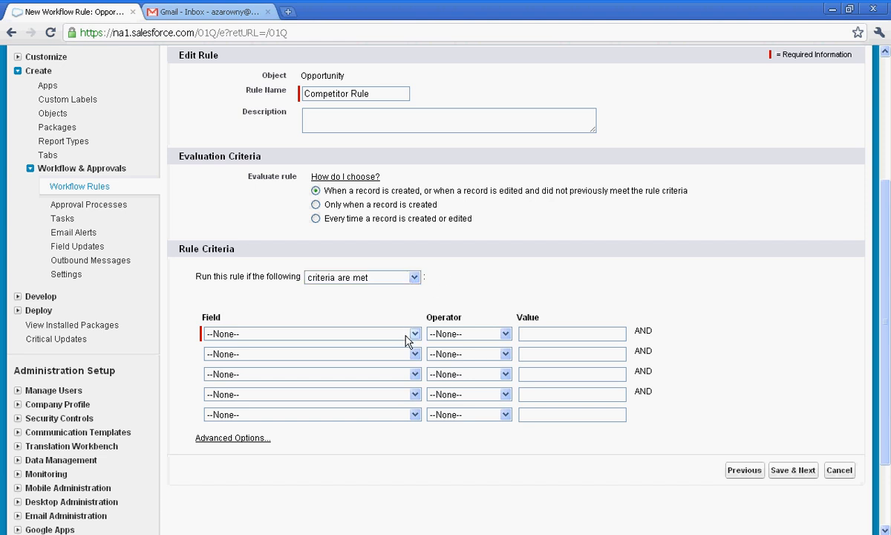
{"action": "left_click", "coordinate": [414, 333]}
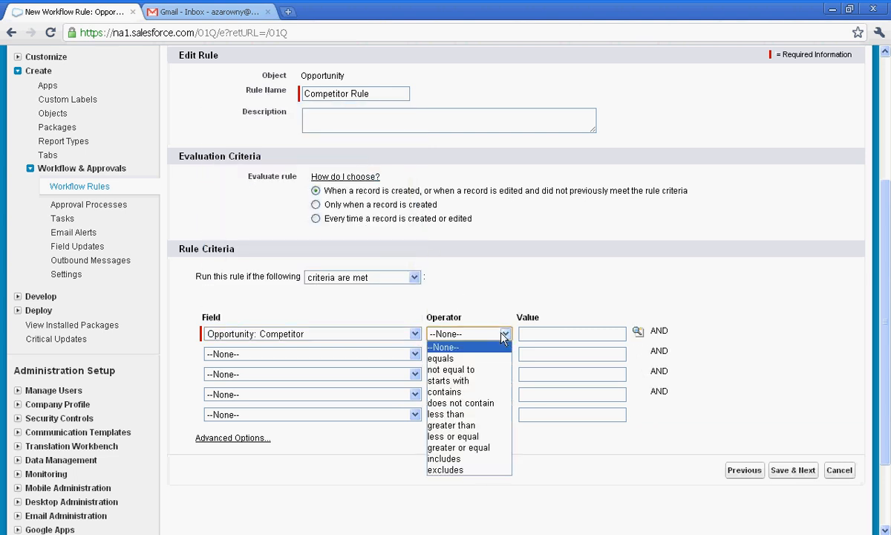
{"action": "left_click", "coordinate": [440, 358]}
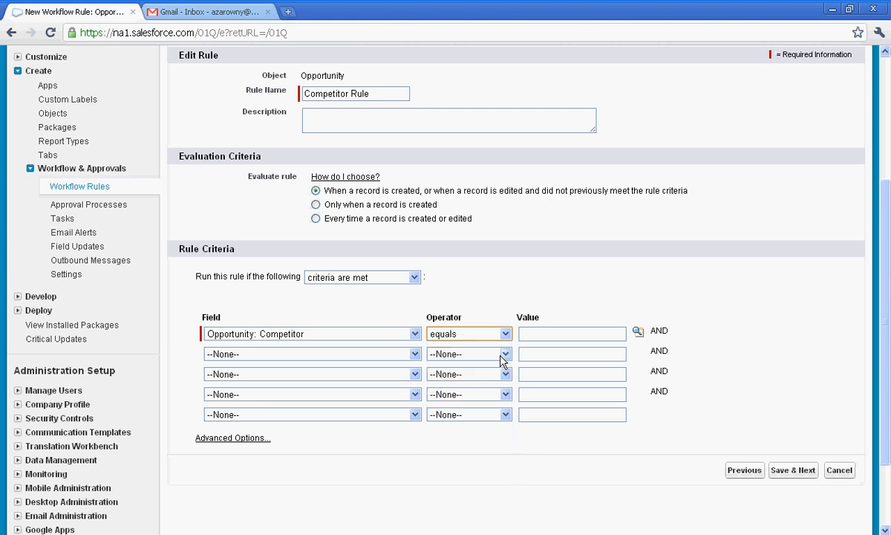
Insert Competitor A from the lookup as the criterion value and Save & Next.
{"action": "left_click", "coordinate": [638, 330]}
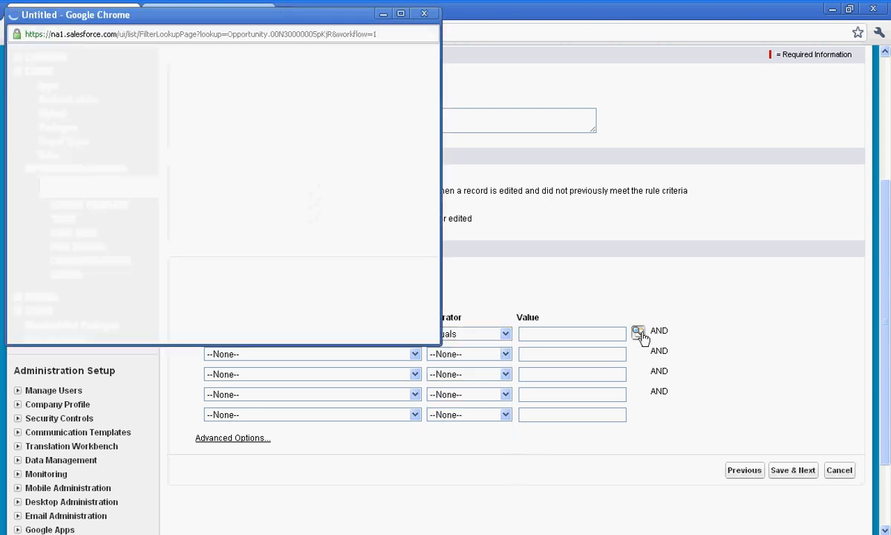
{"action": "left_click", "coordinate": [639, 331]}
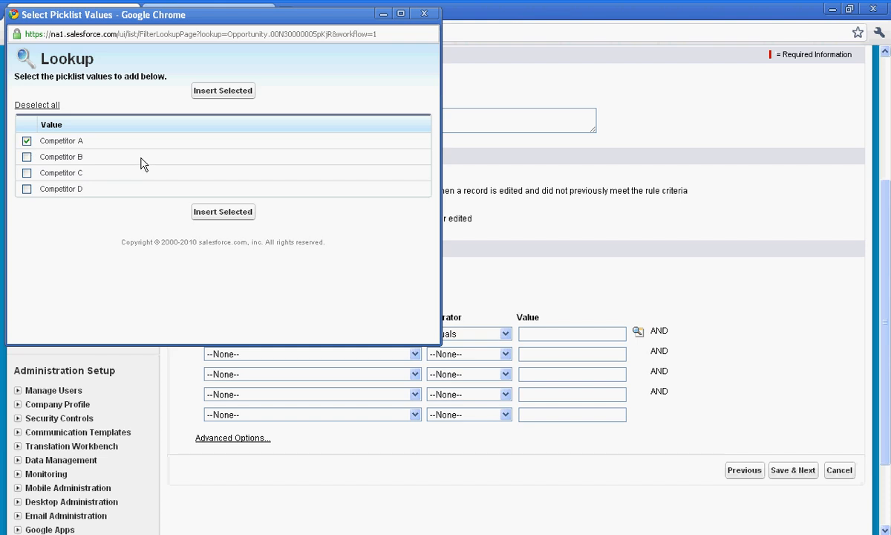
{"action": "mouse_move", "coordinate": [215, 219]}
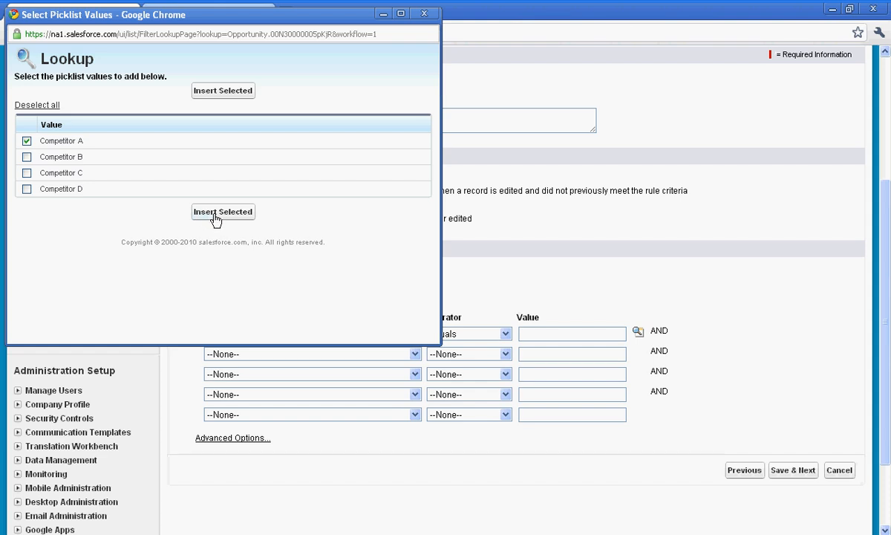
{"action": "left_click", "coordinate": [222, 212]}
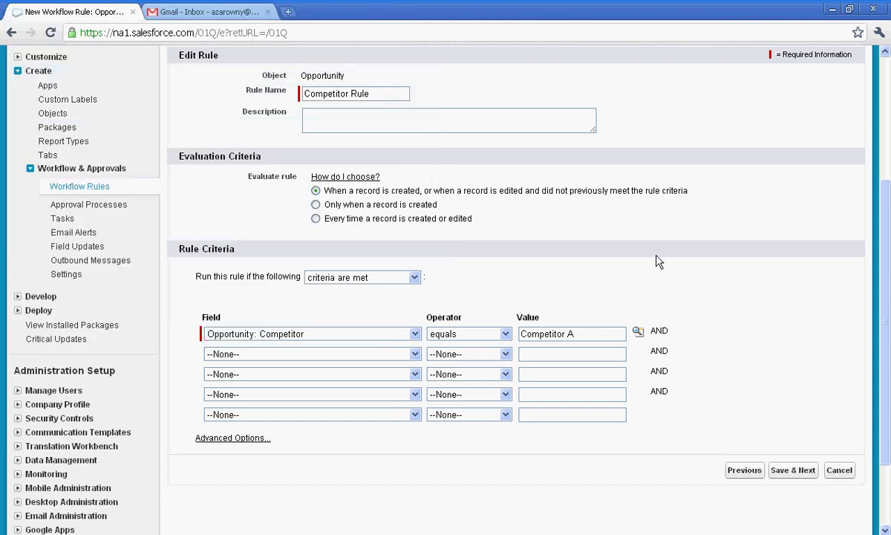
{"action": "mouse_move", "coordinate": [762, 407]}
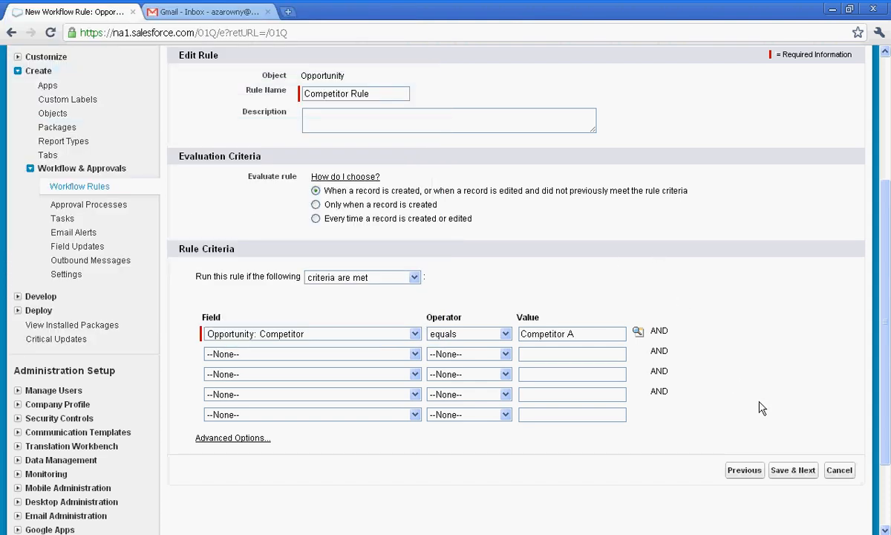
{"action": "left_click", "coordinate": [792, 469]}
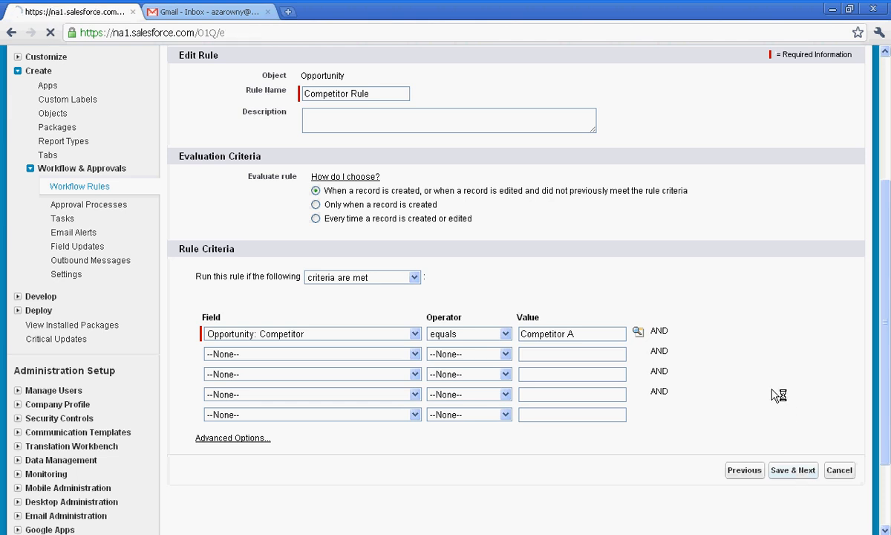
Add a New Email Alert under Immediate Workflow Actions.
{"action": "left_click", "coordinate": [793, 470]}
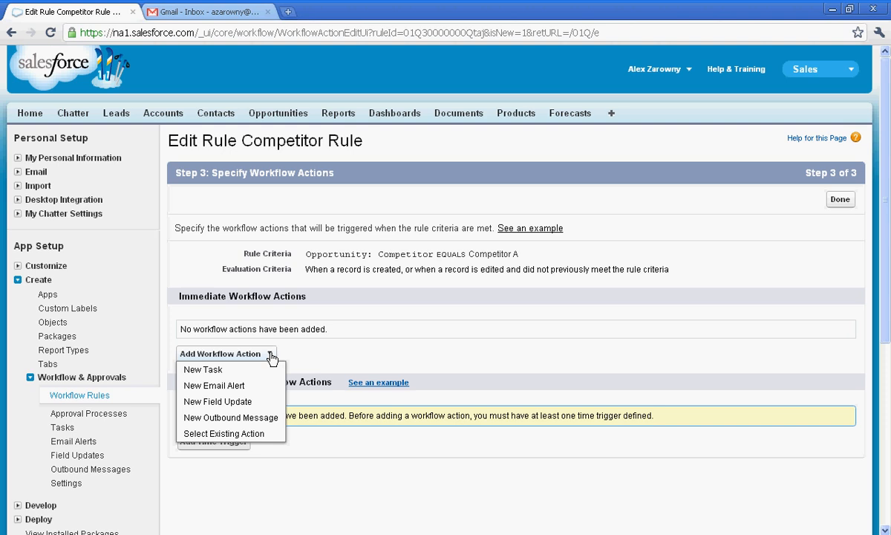
{"action": "mouse_move", "coordinate": [214, 385]}
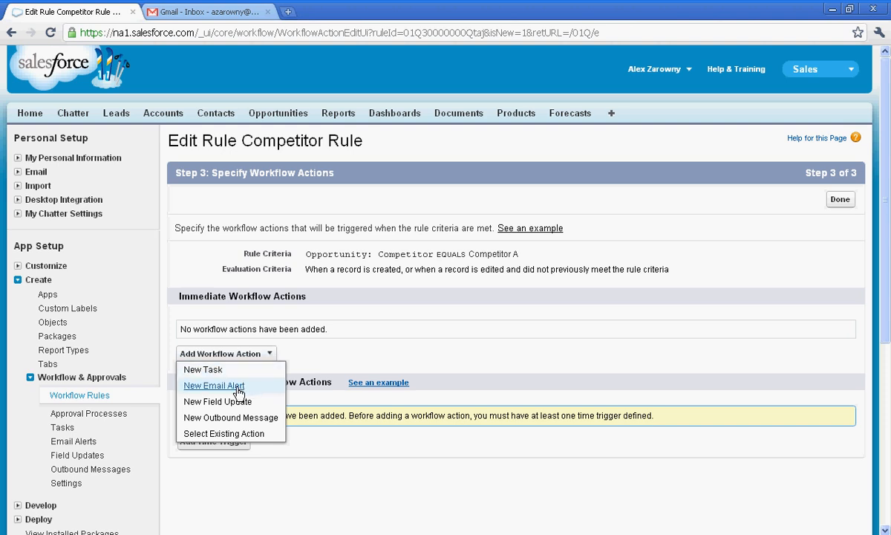
{"action": "left_click", "coordinate": [214, 386]}
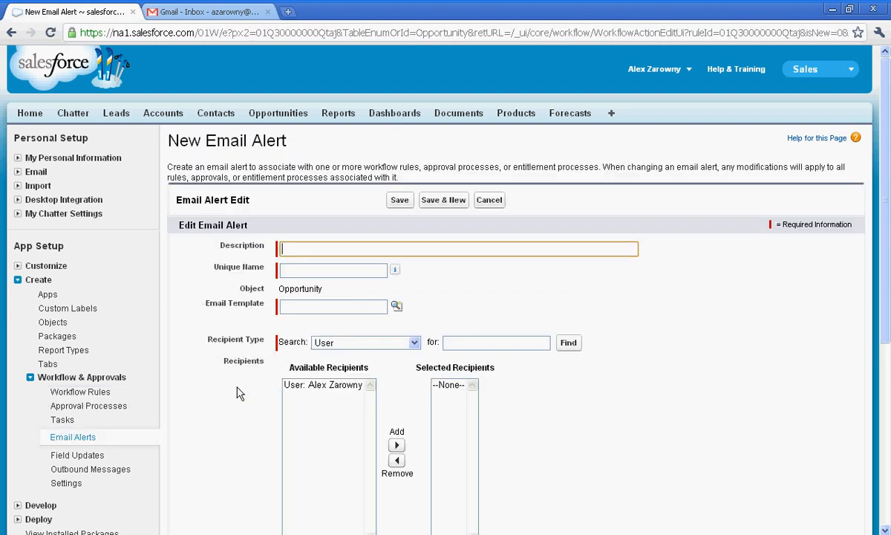
Describe the email alert as 'Comp. A email'.
{"action": "type", "text": "Comp"}
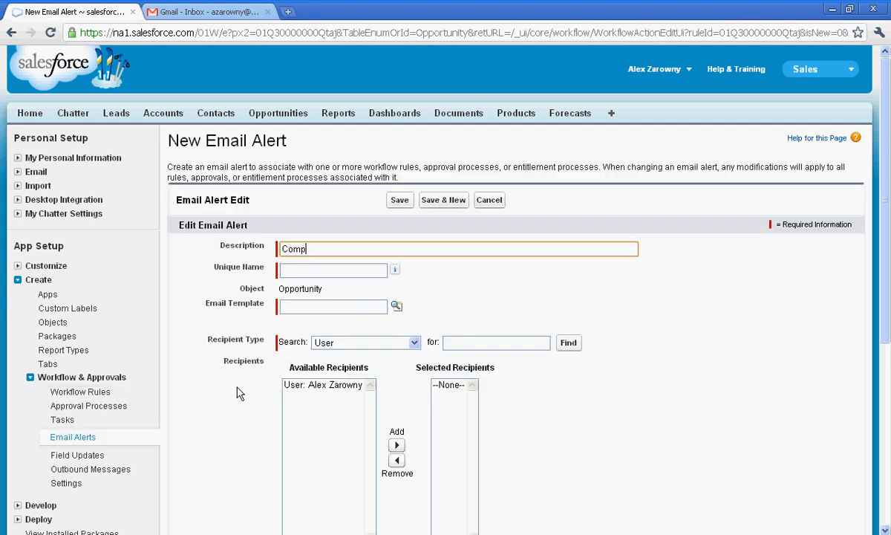
{"action": "type", "text": ". A email"}
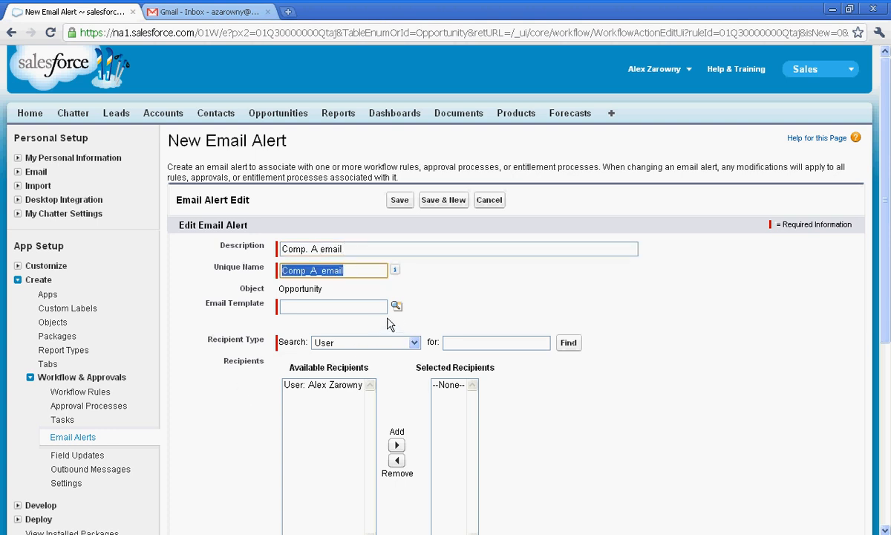
Choose the Competitor A Cheatsheet template from Unfiled Public Email Templates.
{"action": "left_click", "coordinate": [396, 306]}
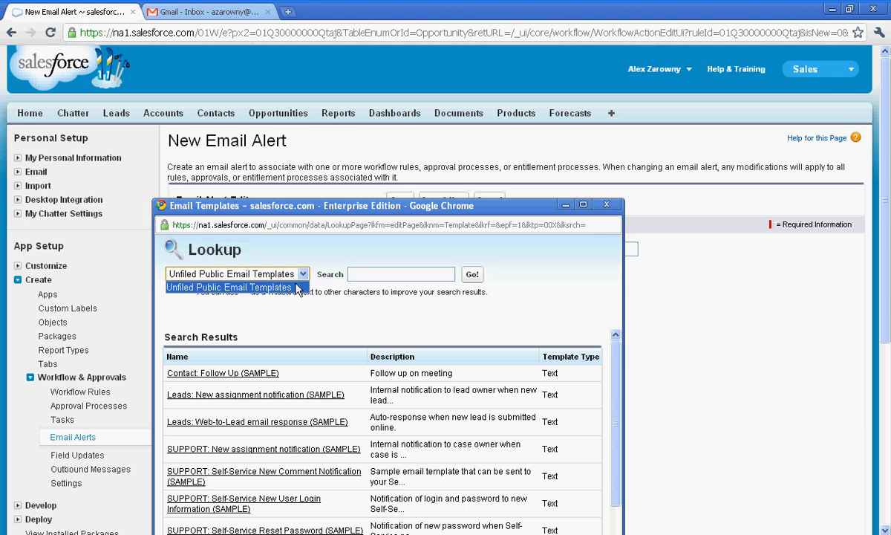
{"action": "left_click", "coordinate": [238, 274]}
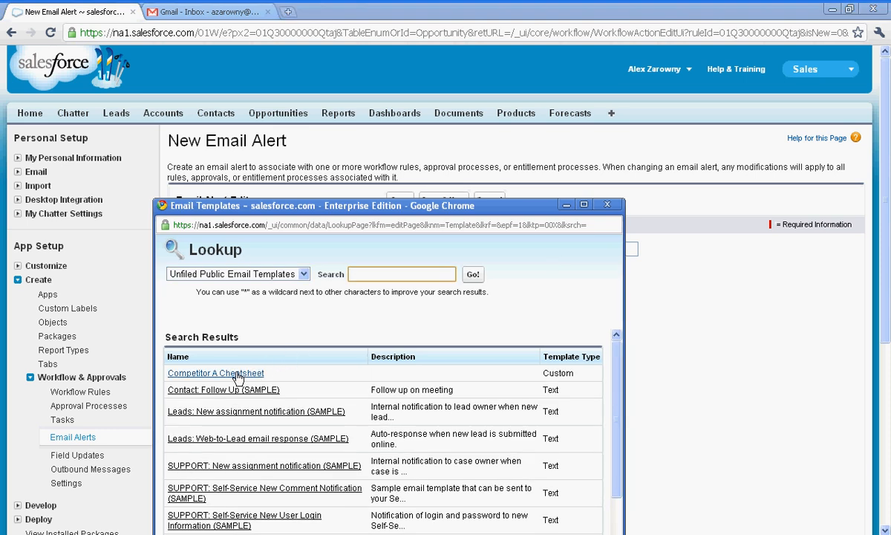
{"action": "left_click", "coordinate": [216, 372]}
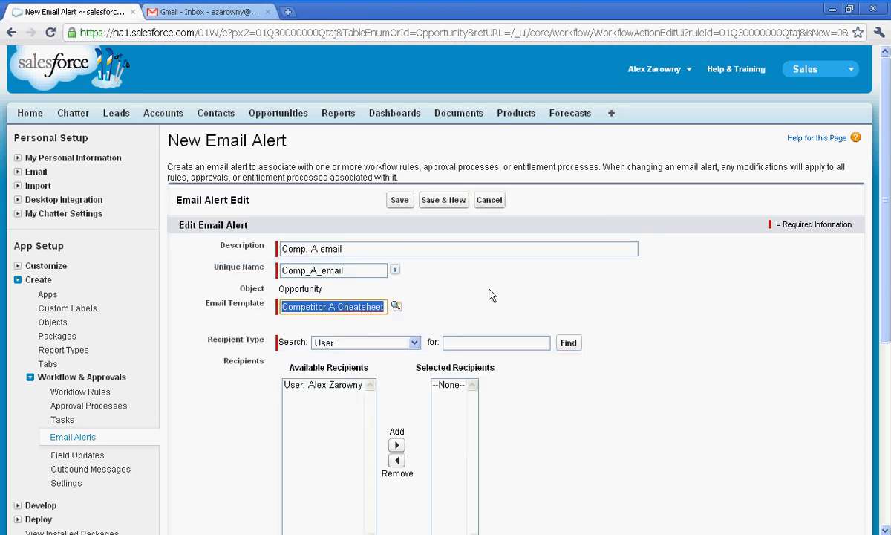
{"action": "mouse_move", "coordinate": [343, 392]}
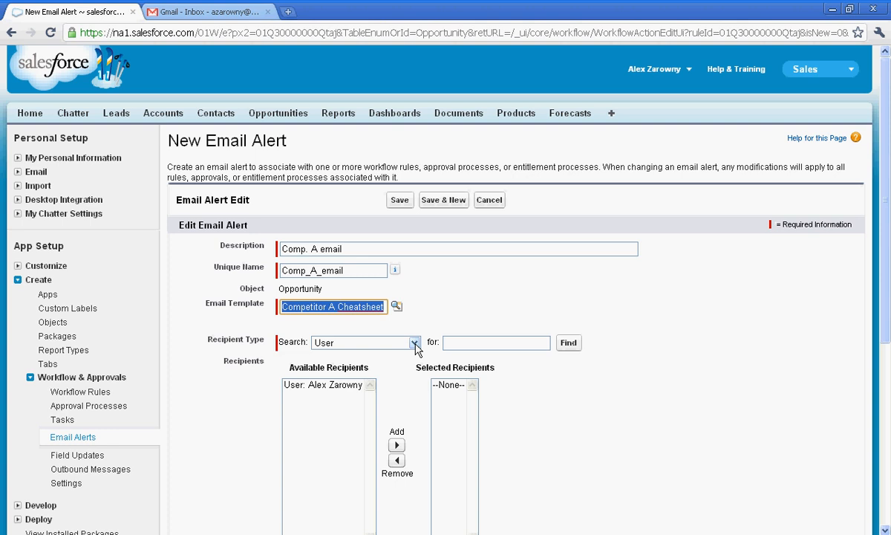
{"action": "left_click", "coordinate": [415, 342]}
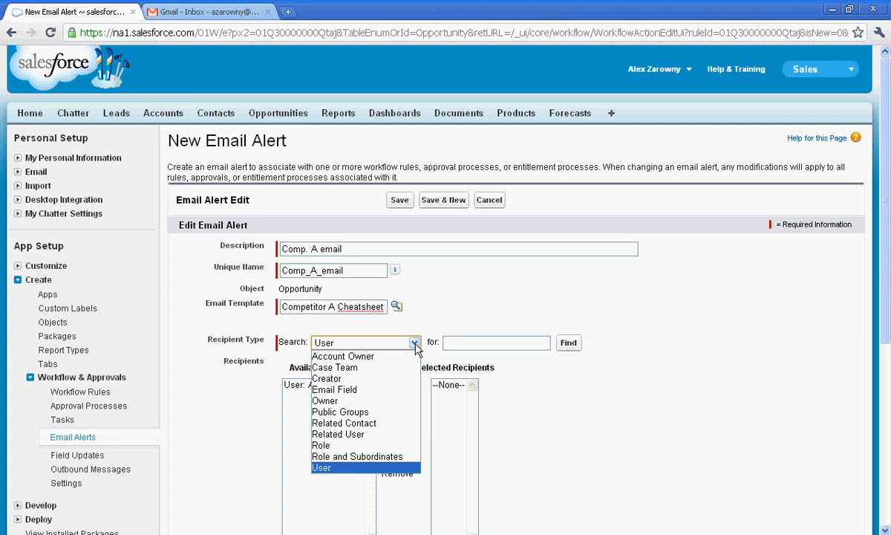
Add Opportunity Owner as recipient via Owner type and save the email alert.
{"action": "left_click", "coordinate": [325, 400]}
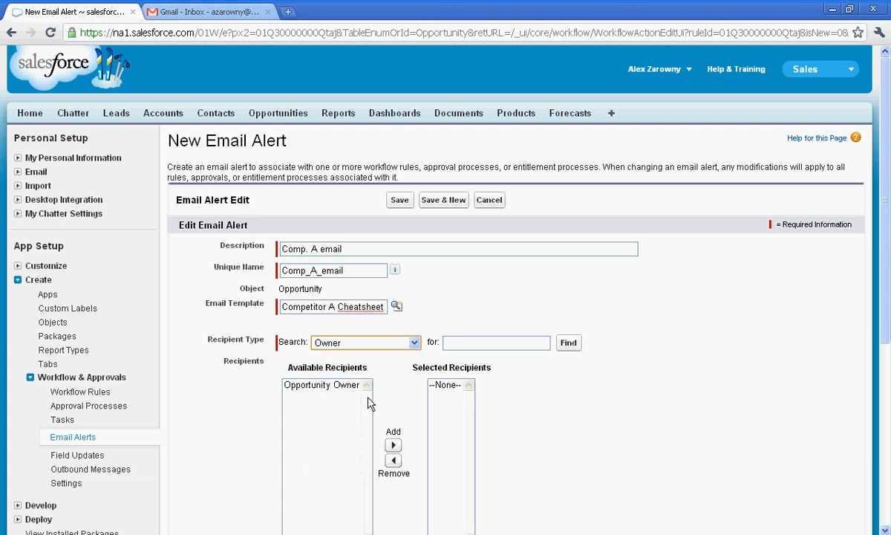
{"action": "left_click", "coordinate": [319, 376]}
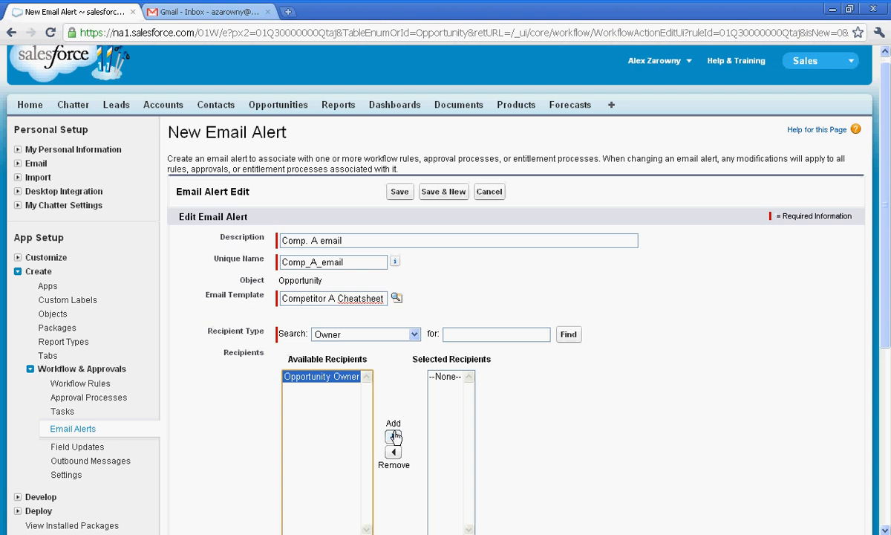
{"action": "left_click", "coordinate": [393, 436]}
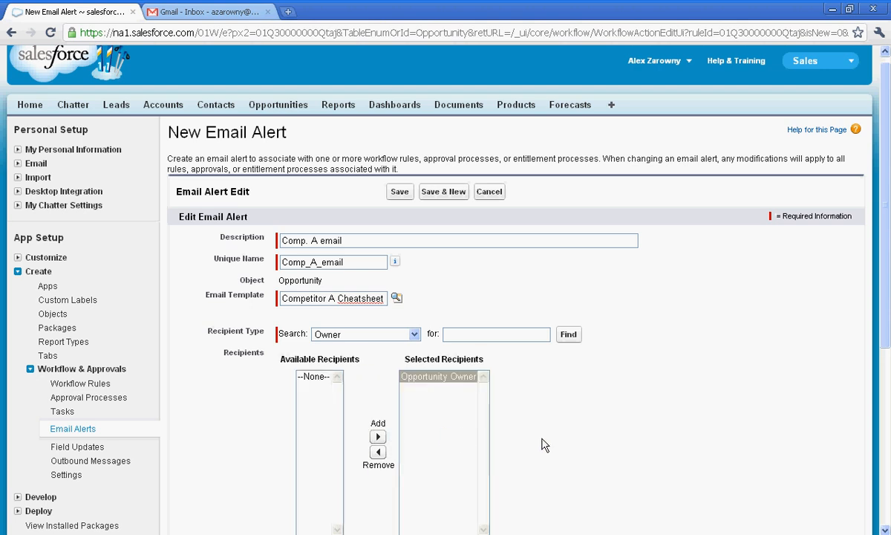
{"action": "scroll", "scroll_direction": "down", "scroll_amount": 3}
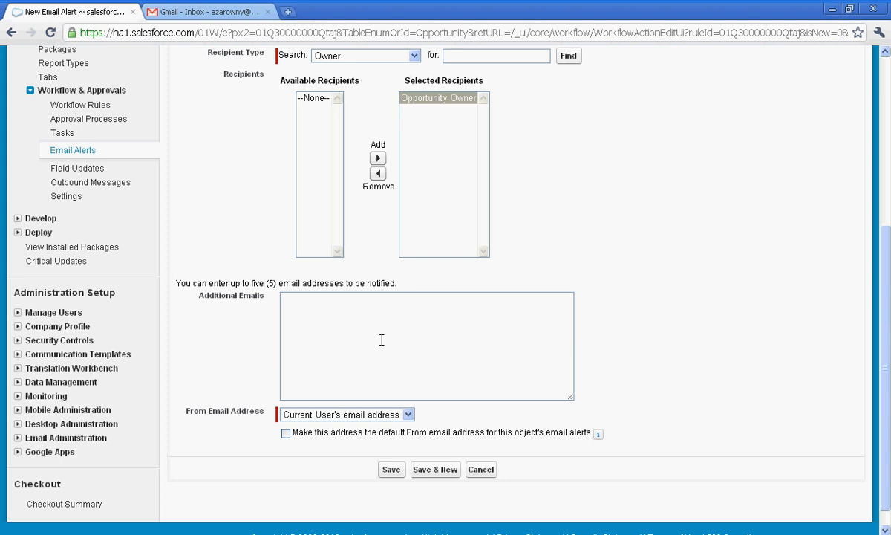
{"action": "mouse_move", "coordinate": [435, 469]}
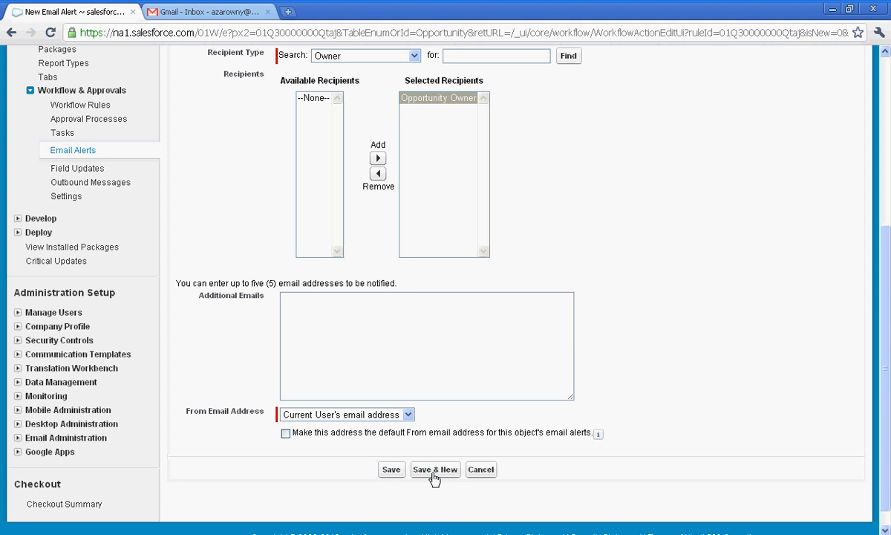
{"action": "left_click", "coordinate": [434, 469]}
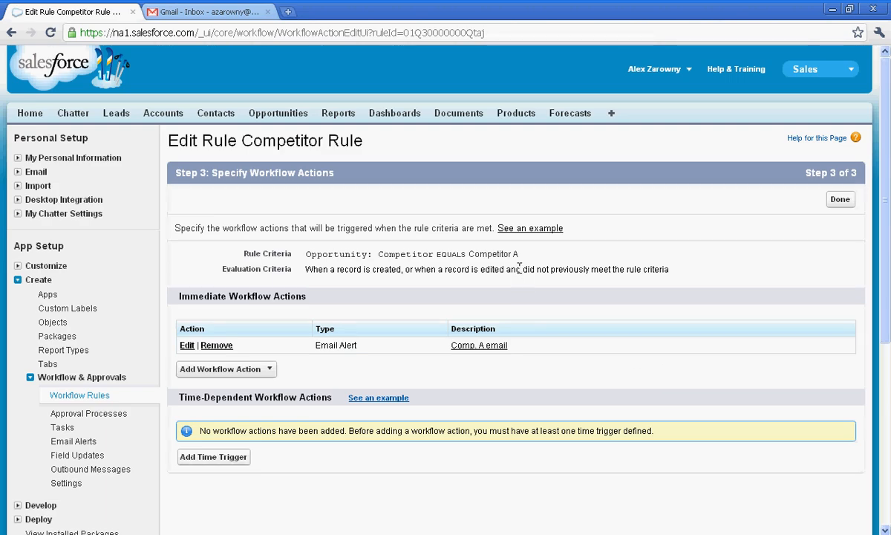
{"action": "mouse_move", "coordinate": [539, 358]}
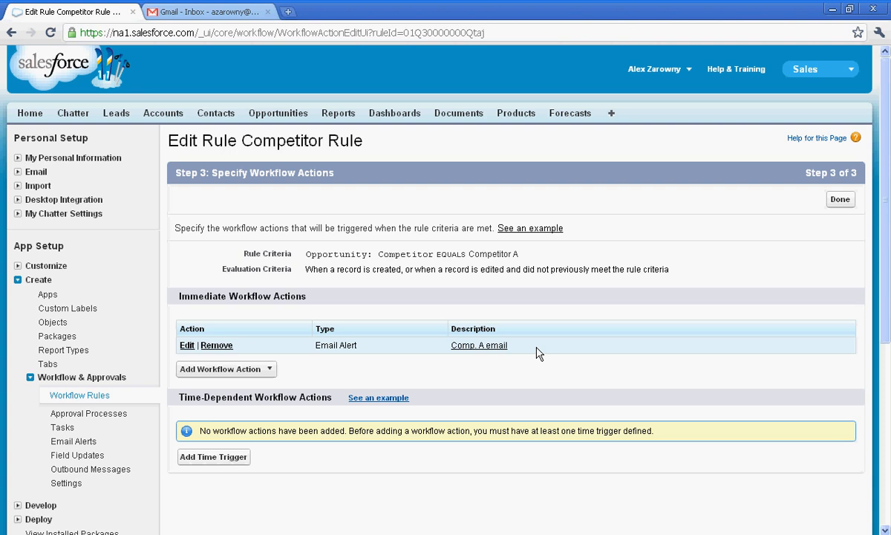
{"action": "mouse_move", "coordinate": [482, 364]}
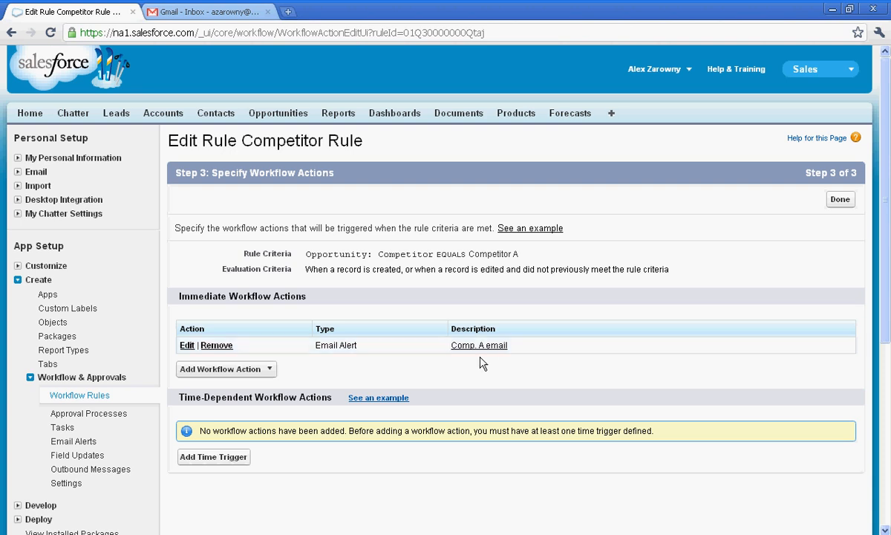
{"action": "mouse_move", "coordinate": [261, 461]}
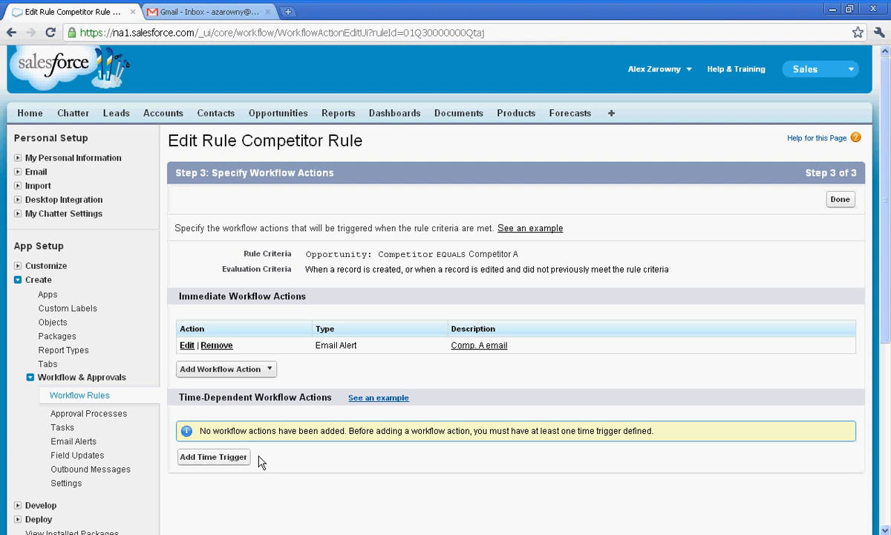
{"action": "mouse_move", "coordinate": [236, 461]}
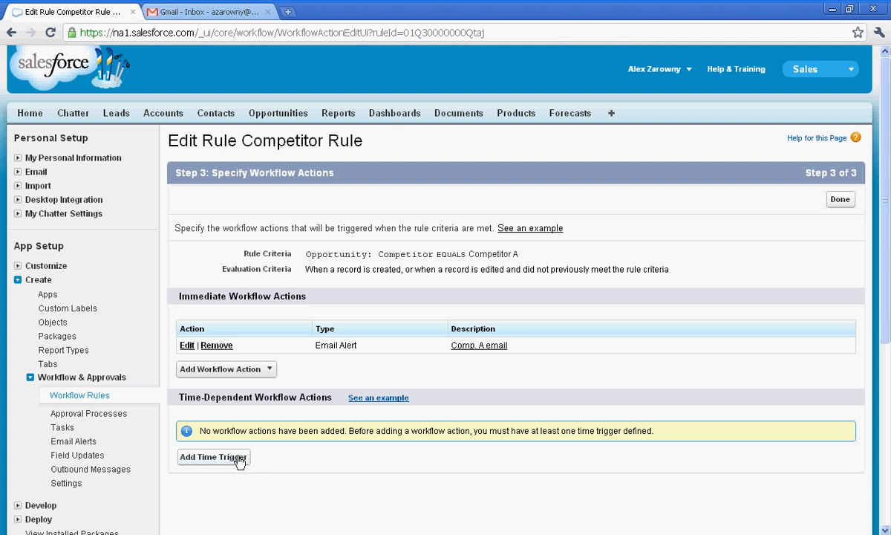
Add a time trigger of 15 Days After Rule Trigger Date and save it.
{"action": "left_click", "coordinate": [213, 457]}
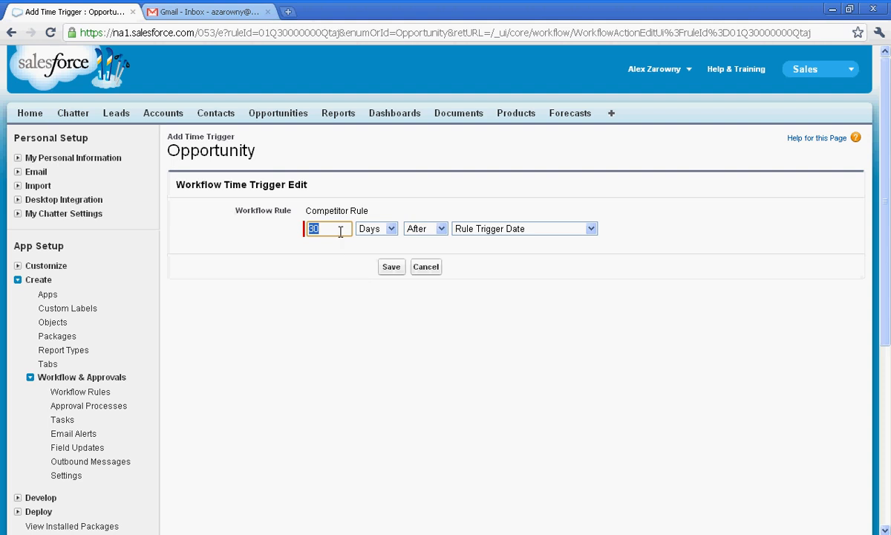
{"action": "type", "text": "15"}
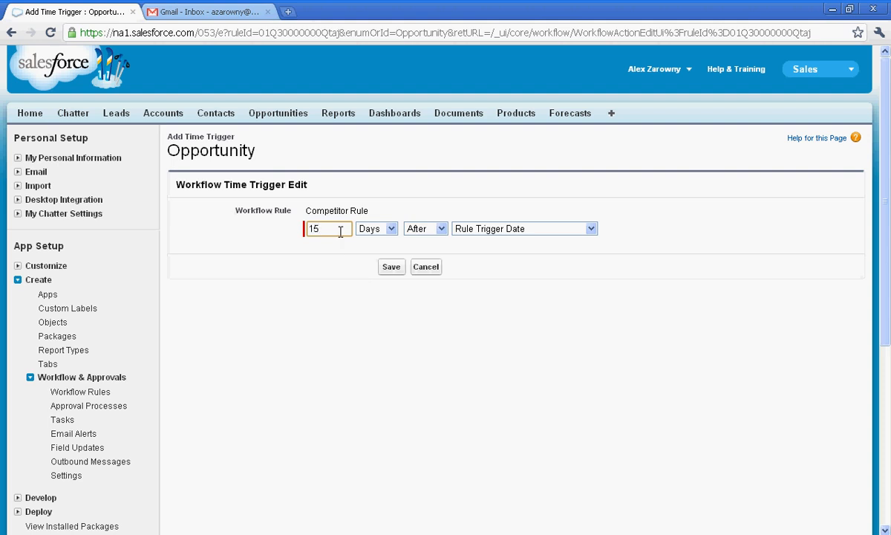
{"action": "left_click", "coordinate": [392, 266]}
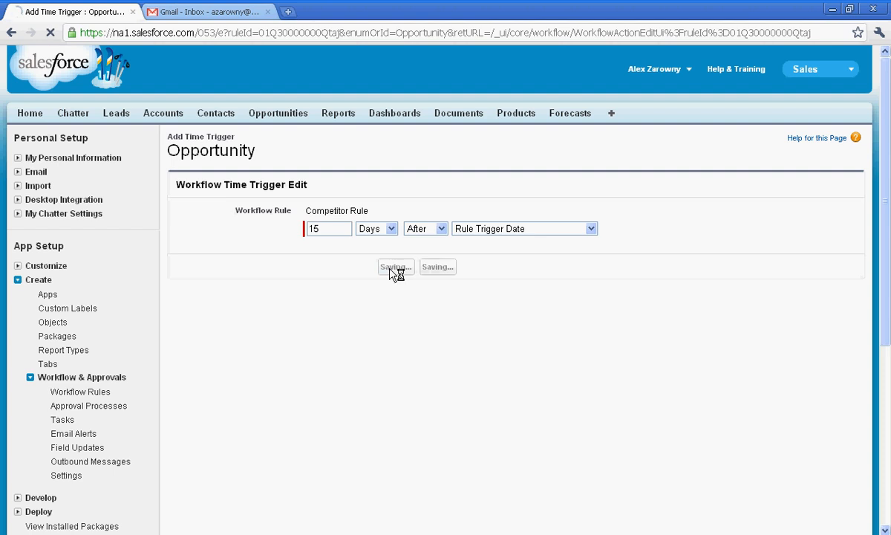
{"action": "left_click", "coordinate": [396, 266]}
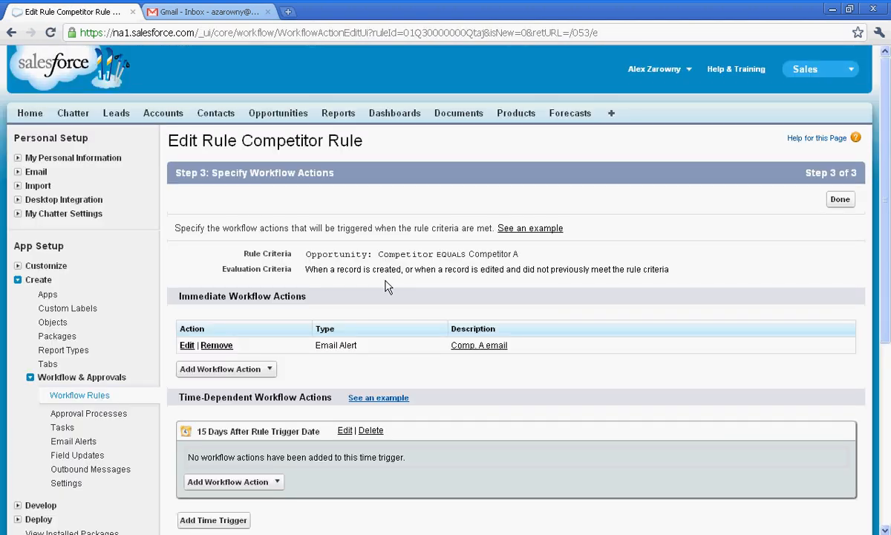
Create a New Task under the 15-day trigger assigned to the Opportunity Owner.
{"action": "scroll", "scroll_direction": "down", "scroll_amount": 3}
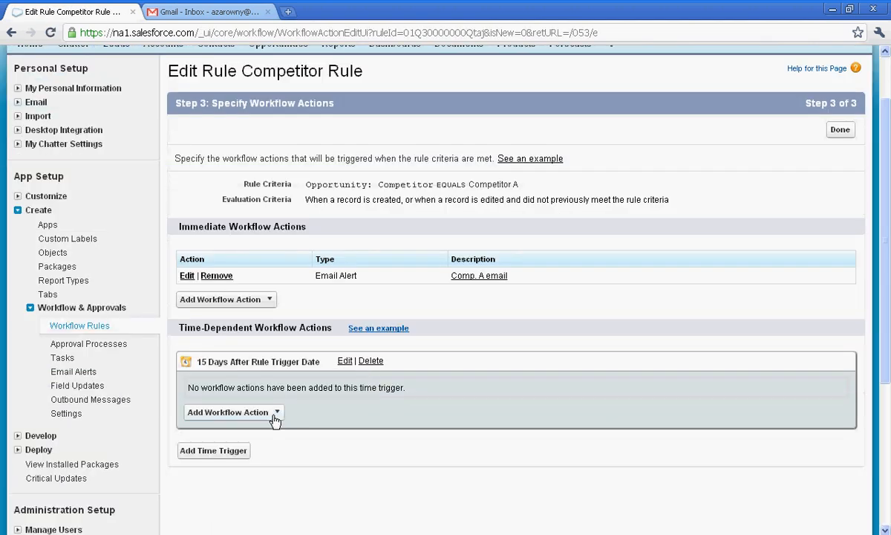
{"action": "left_click", "coordinate": [233, 413]}
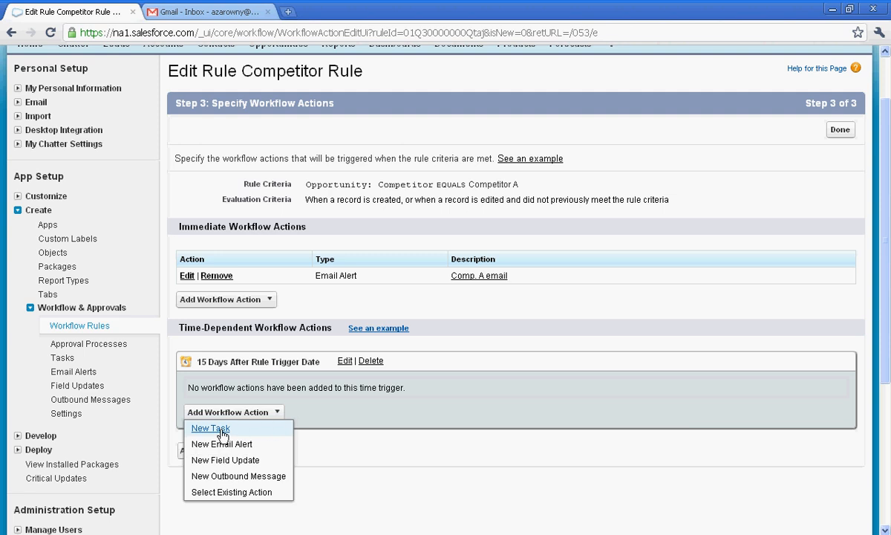
{"action": "left_click", "coordinate": [210, 427]}
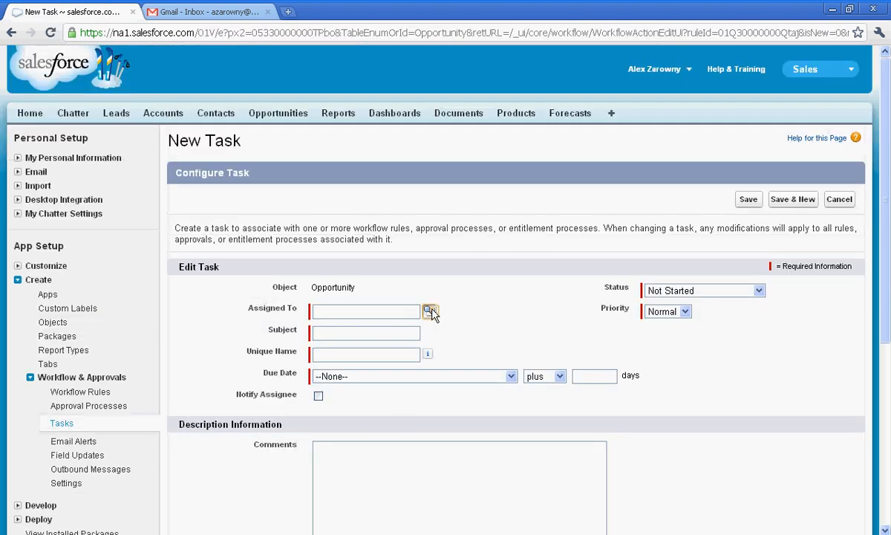
{"action": "left_click", "coordinate": [431, 311]}
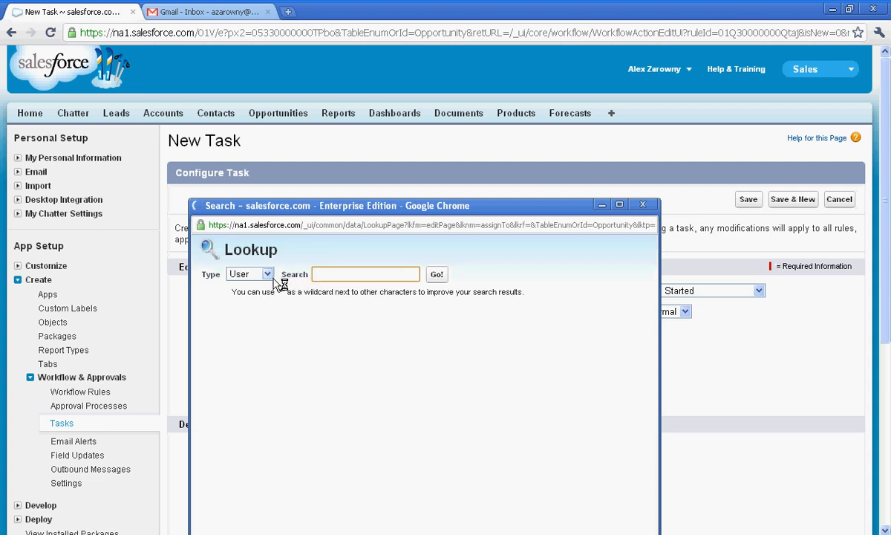
{"action": "left_click", "coordinate": [250, 273]}
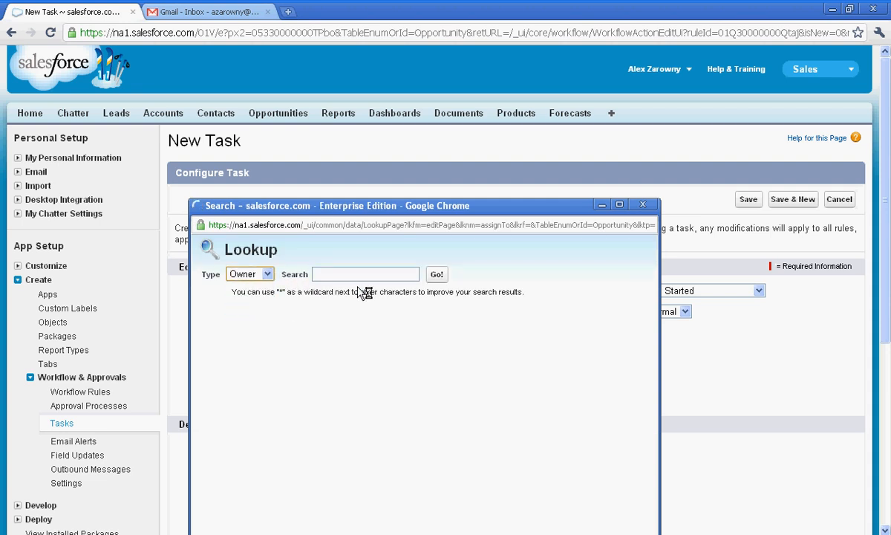
{"action": "left_click", "coordinate": [437, 274]}
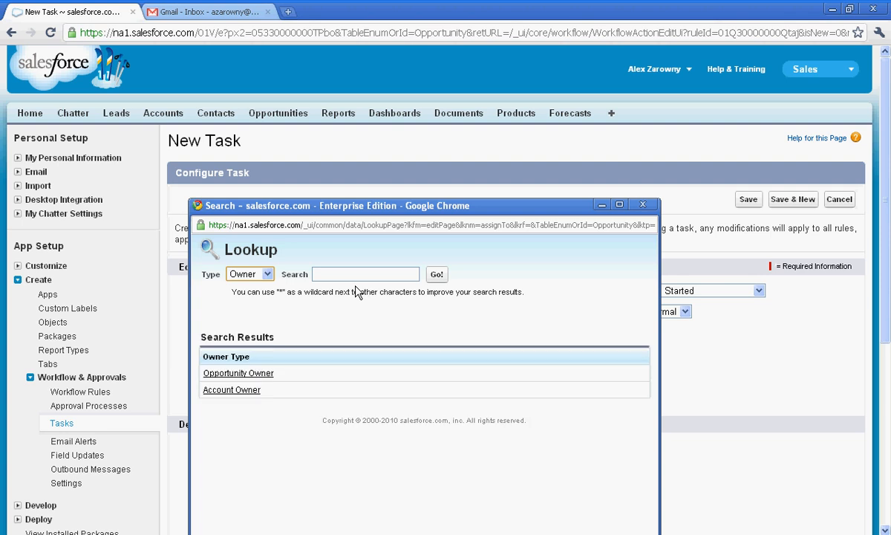
{"action": "mouse_move", "coordinate": [254, 375]}
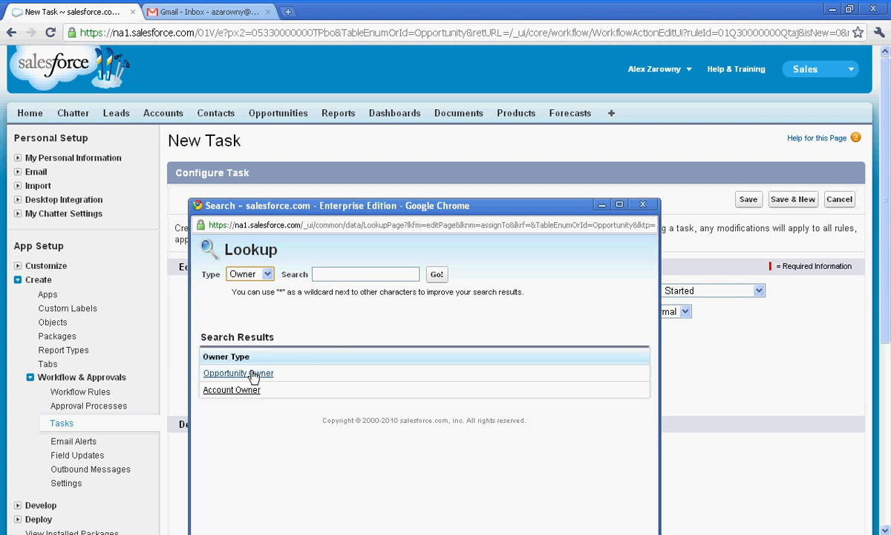
{"action": "left_click", "coordinate": [233, 372]}
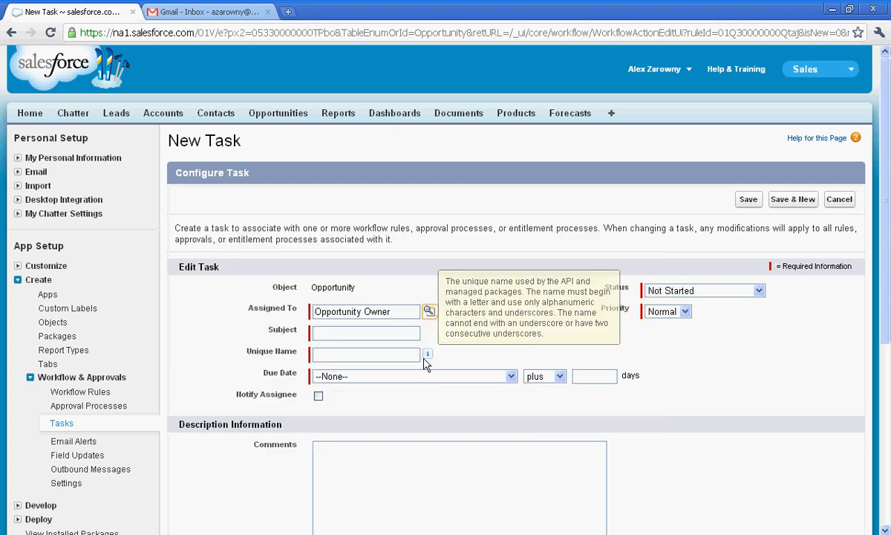
Name the task 'Follow Up Competitive Info', set due days, tick Notify Assignee and save.
{"action": "type", "text": "Follow Up Compe"}
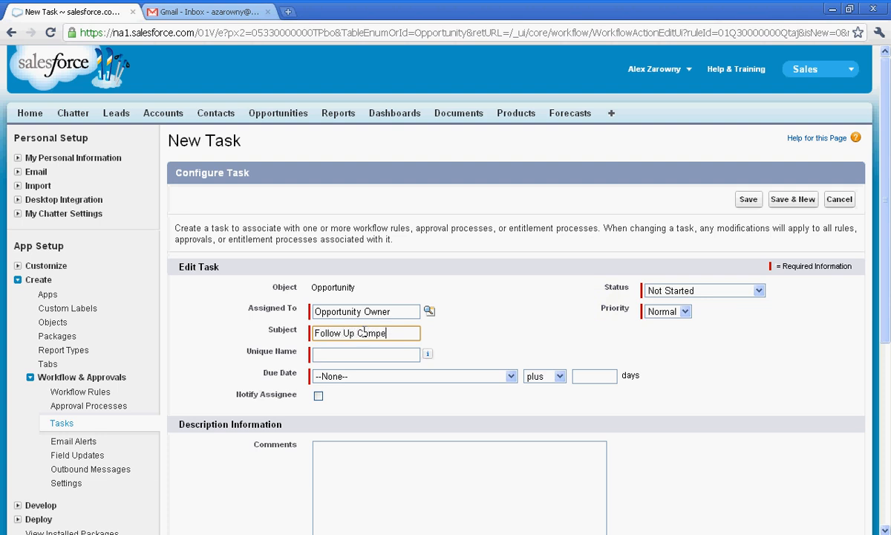
{"action": "type", "text": "titive"}
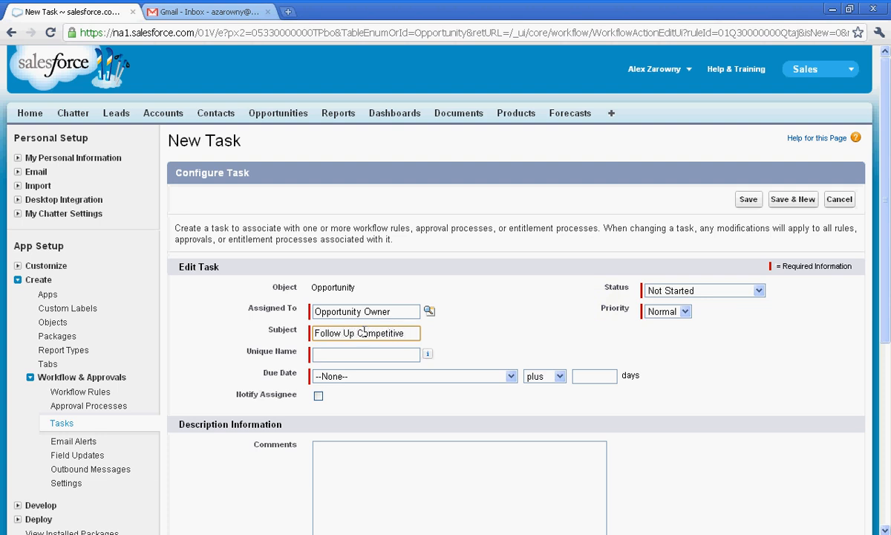
{"action": "type", "text": "Info"}
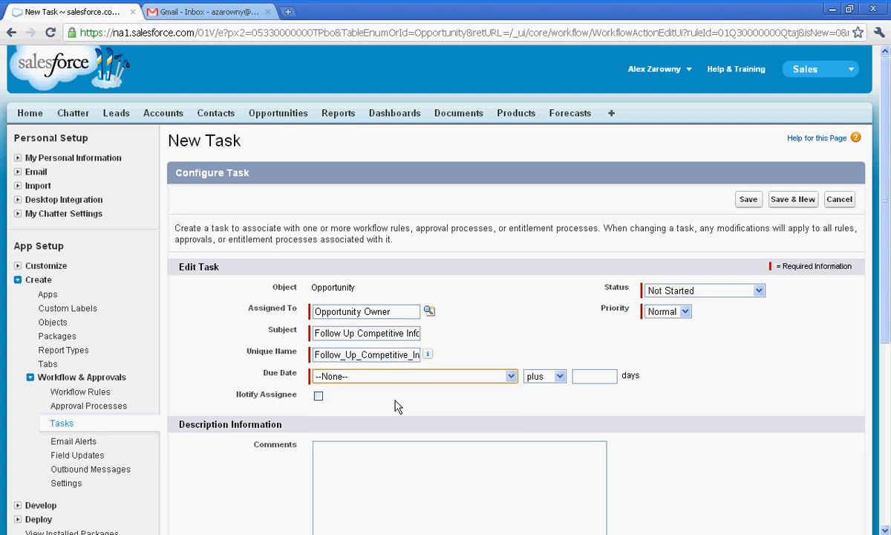
{"action": "left_click", "coordinate": [413, 376]}
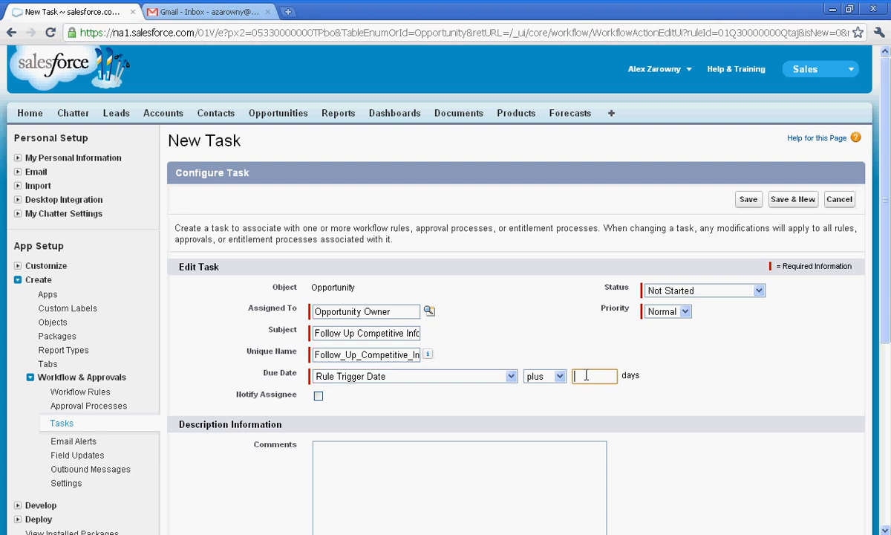
{"action": "left_click", "coordinate": [318, 394]}
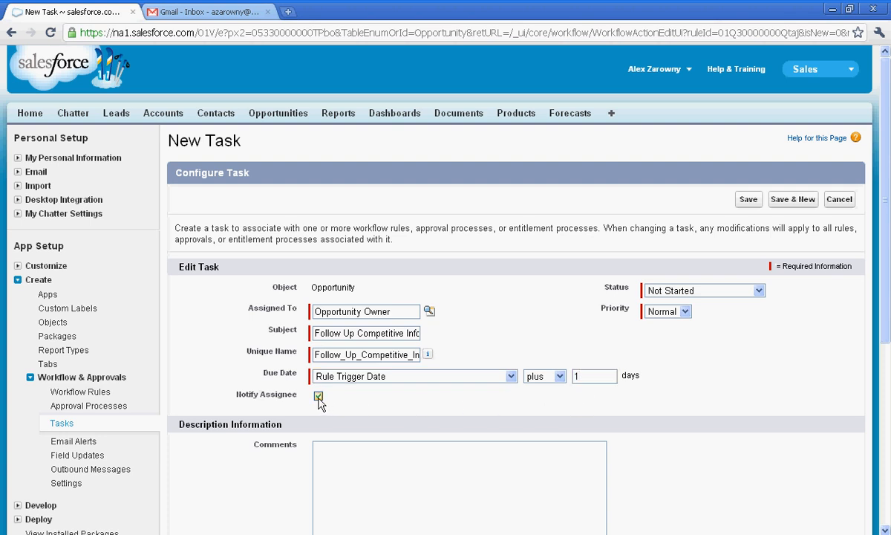
{"action": "scroll", "scroll_direction": "down", "scroll_amount": 3}
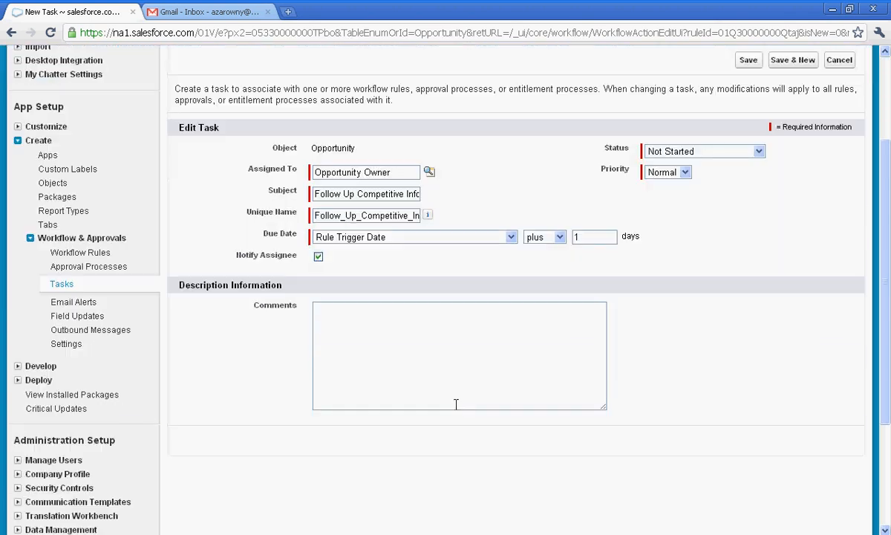
{"action": "scroll", "scroll_direction": "up", "scroll_amount": 3}
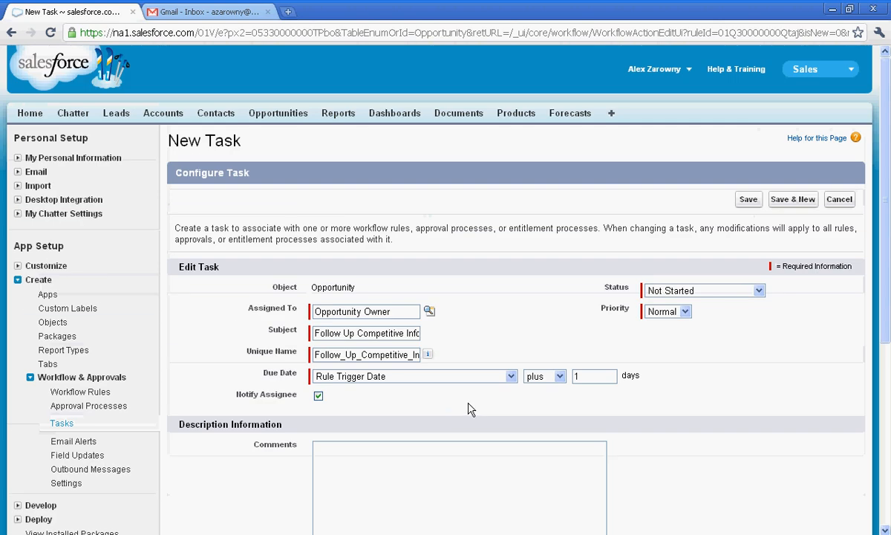
{"action": "left_click", "coordinate": [748, 199]}
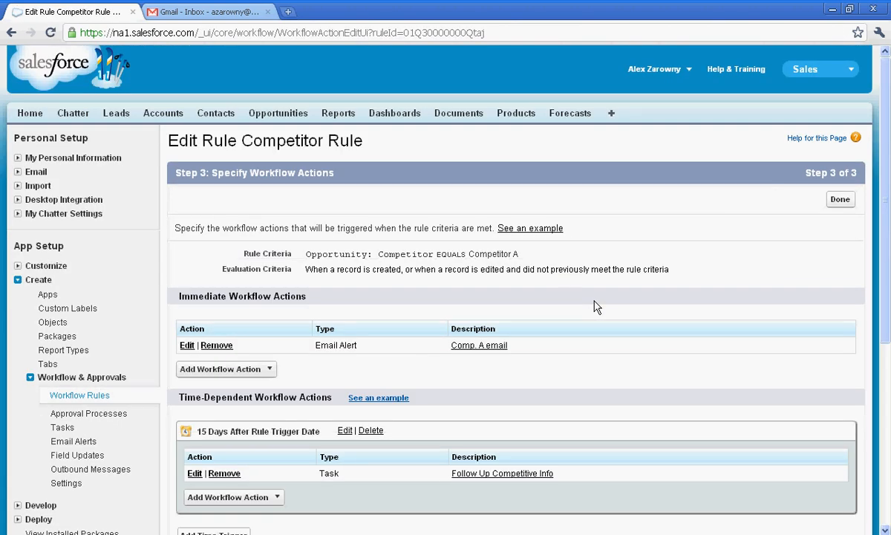
{"action": "mouse_move", "coordinate": [523, 261]}
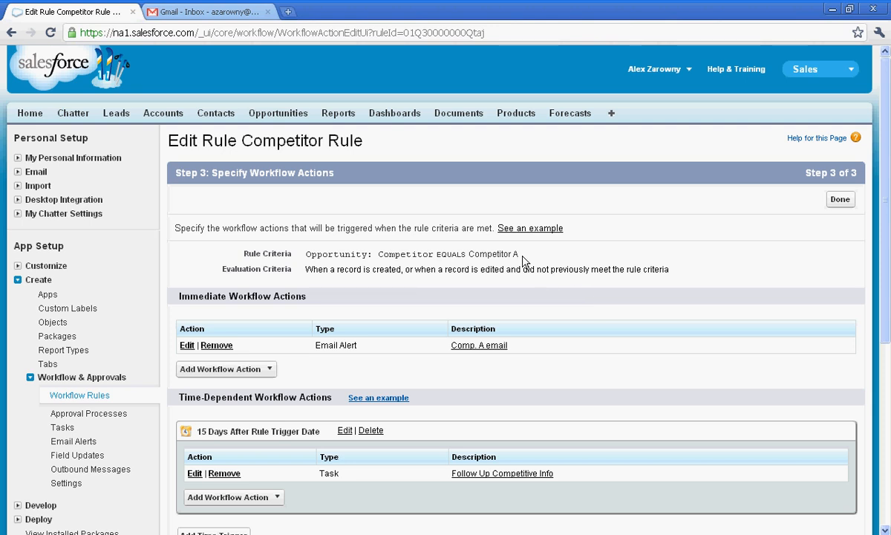
{"action": "mouse_move", "coordinate": [523, 338]}
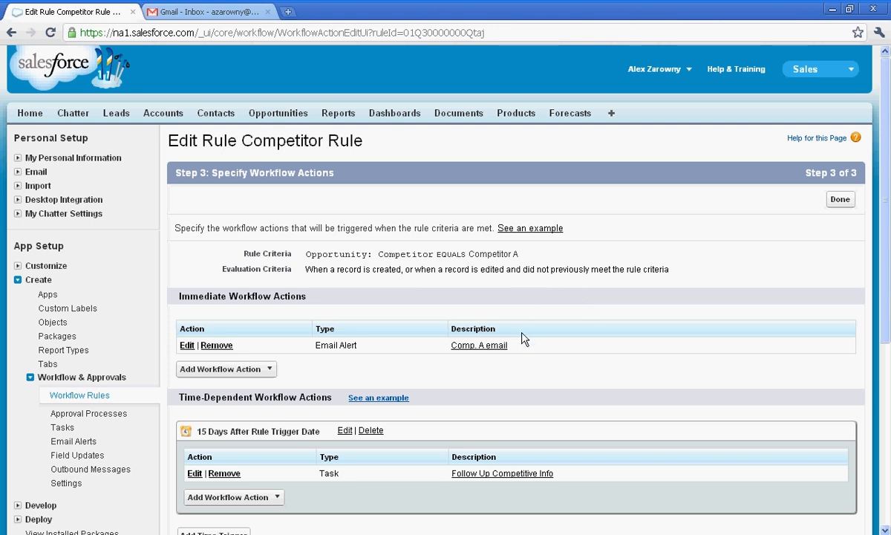
{"action": "mouse_move", "coordinate": [522, 349]}
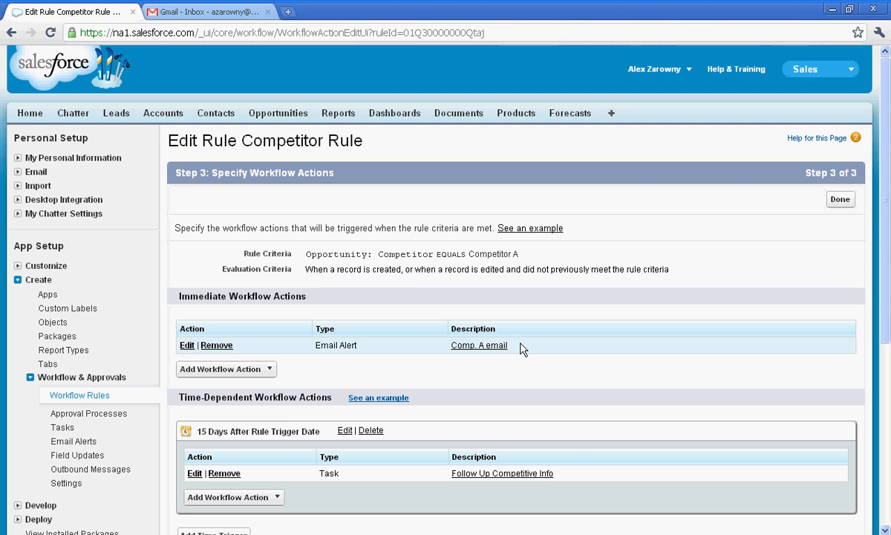
{"action": "mouse_move", "coordinate": [566, 474]}
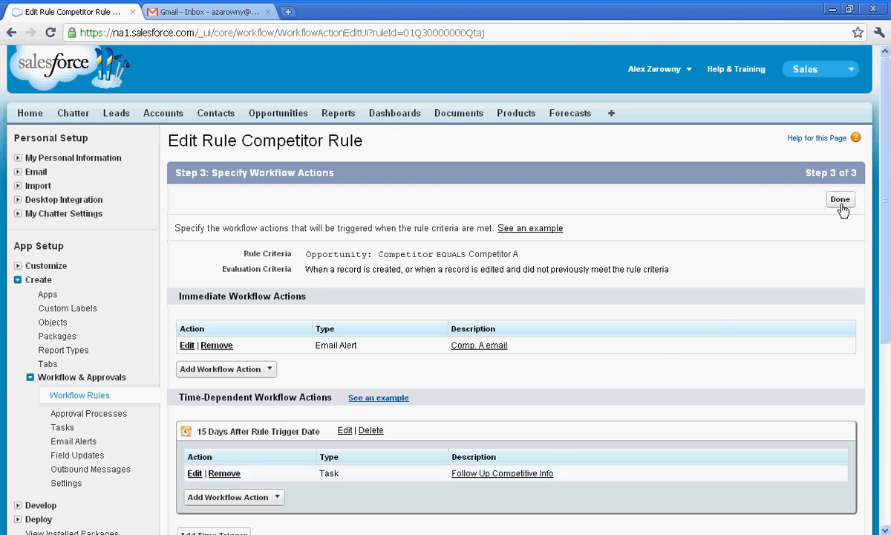
Finish with Done to reach the Competitor Rule detail page, still inactive.
{"action": "left_click", "coordinate": [840, 199]}
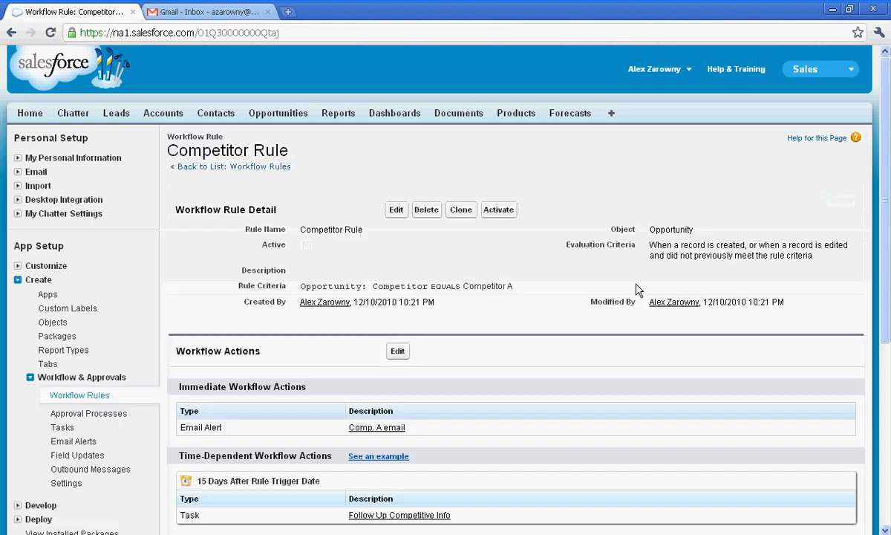
{"action": "mouse_move", "coordinate": [512, 259]}
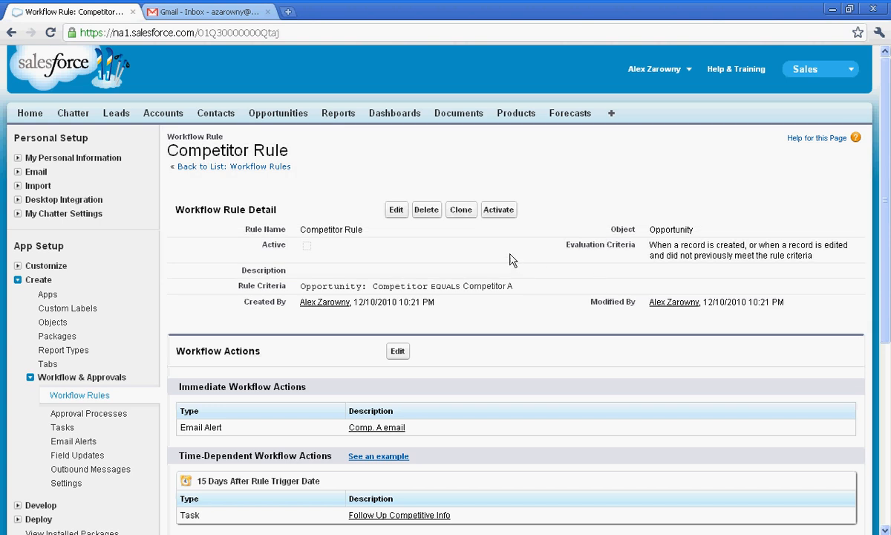
{"action": "mouse_move", "coordinate": [499, 210]}
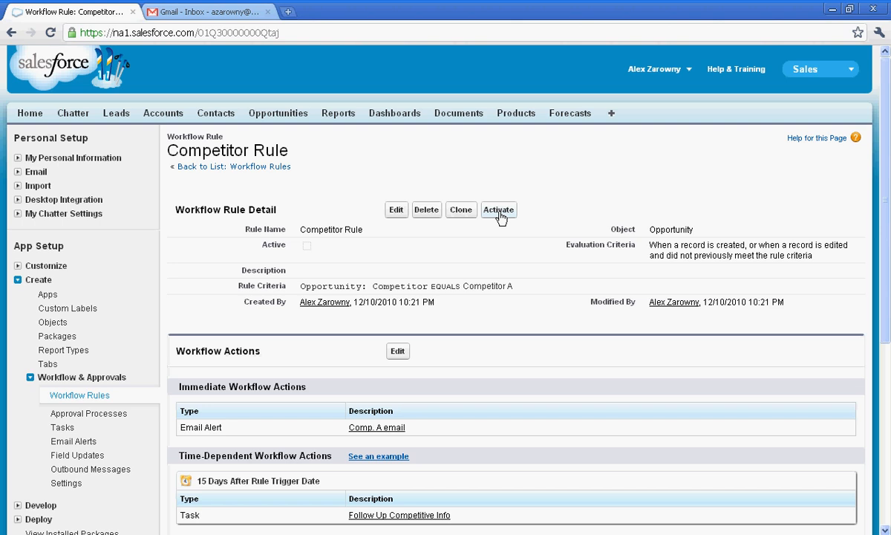
{"action": "left_click", "coordinate": [498, 210]}
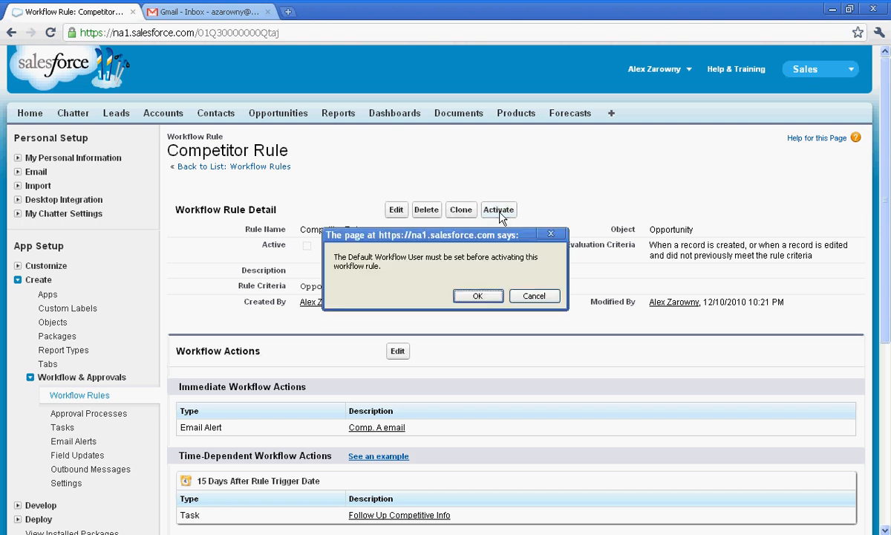
{"action": "left_click", "coordinate": [478, 296]}
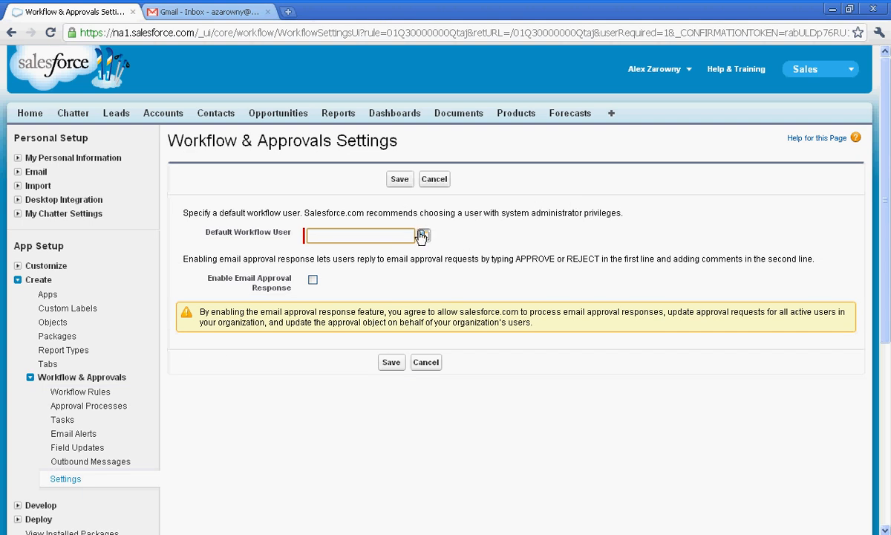
{"action": "type", "text": "alex"}
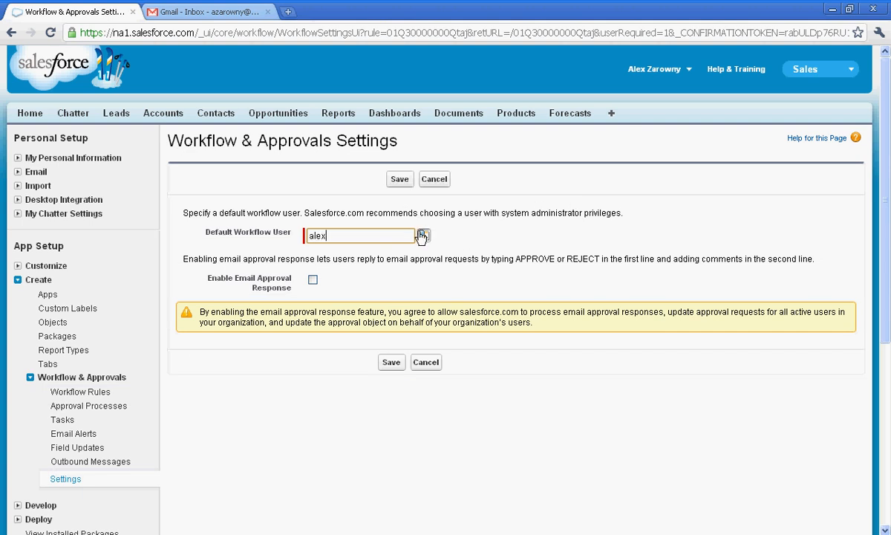
{"action": "left_click", "coordinate": [422, 235]}
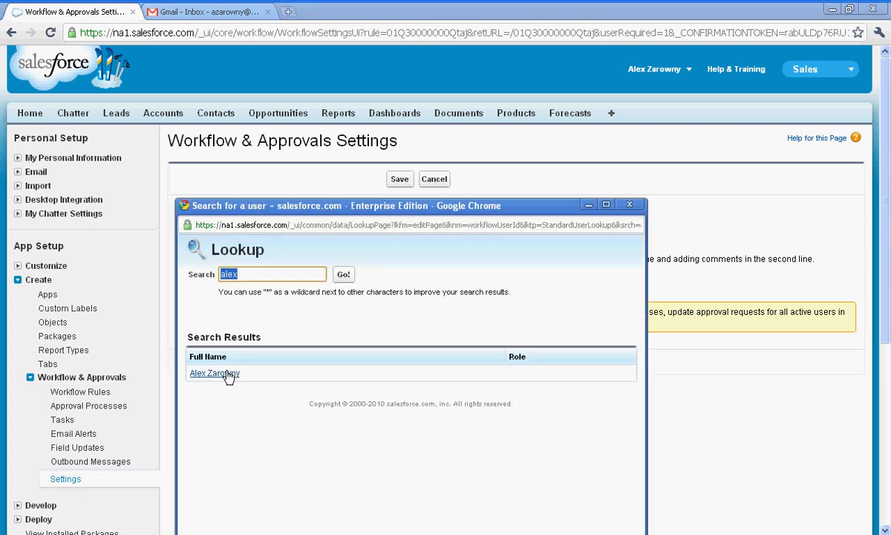
{"action": "left_click", "coordinate": [214, 373]}
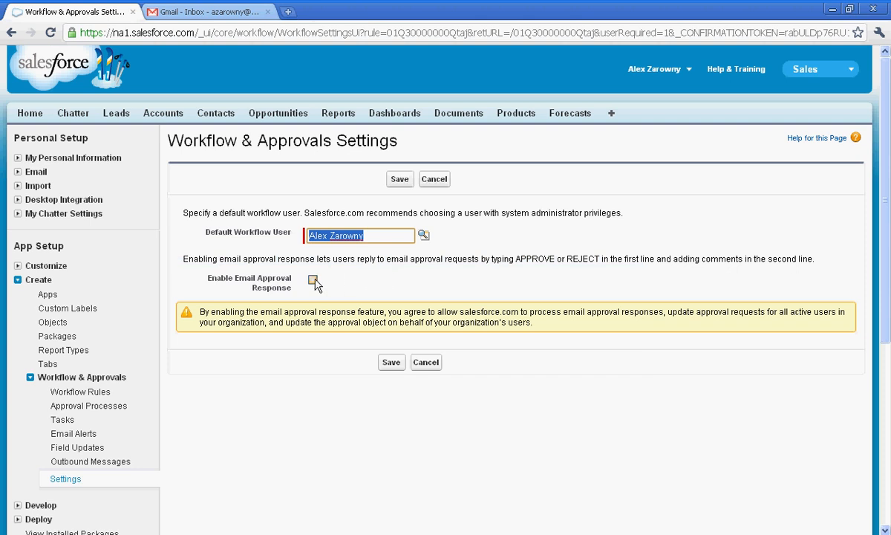
{"action": "left_click", "coordinate": [312, 279]}
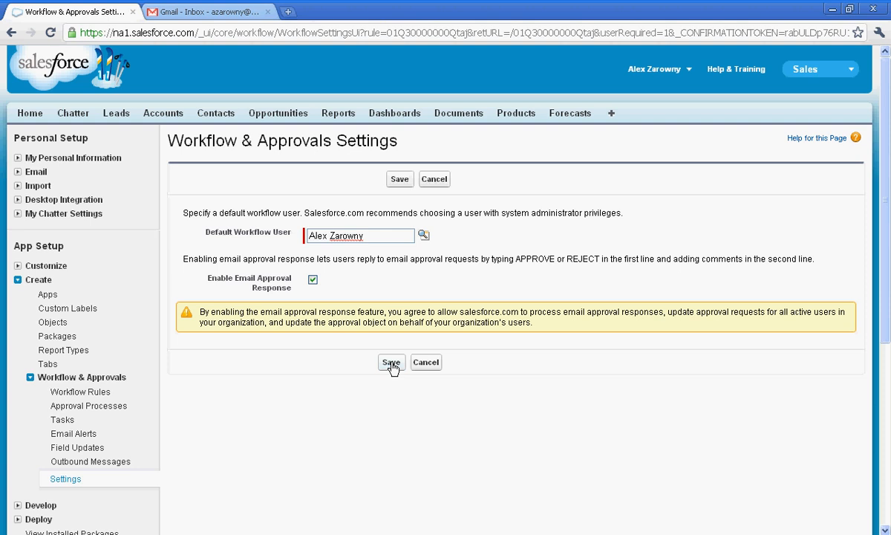
{"action": "left_click", "coordinate": [392, 361]}
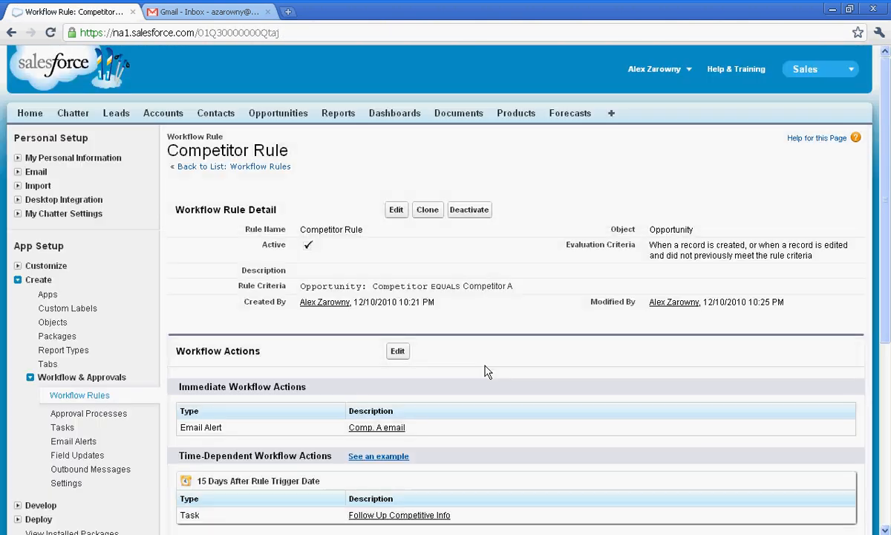
{"action": "mouse_move", "coordinate": [278, 112]}
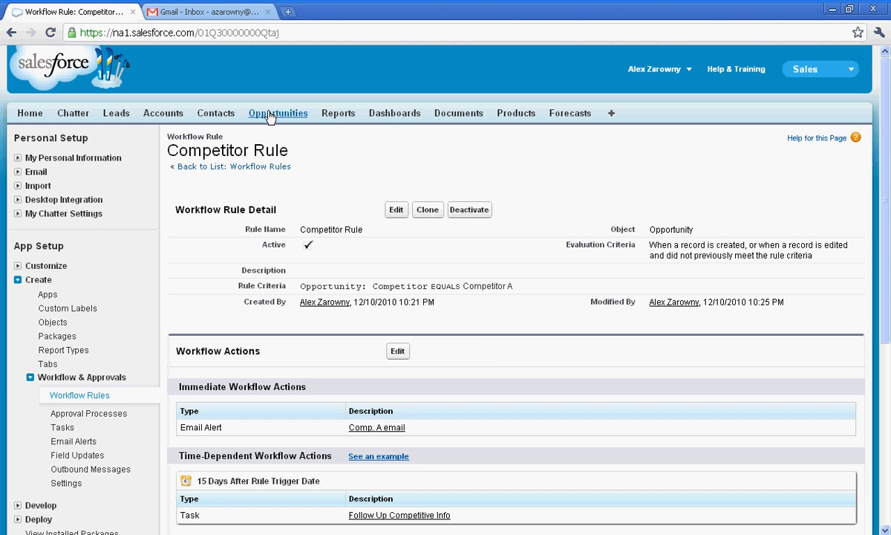
Set Competitor A on the Acme - 1,200 Widgets opportunity, then bring the Gmail inbox forward.
{"action": "left_click", "coordinate": [277, 113]}
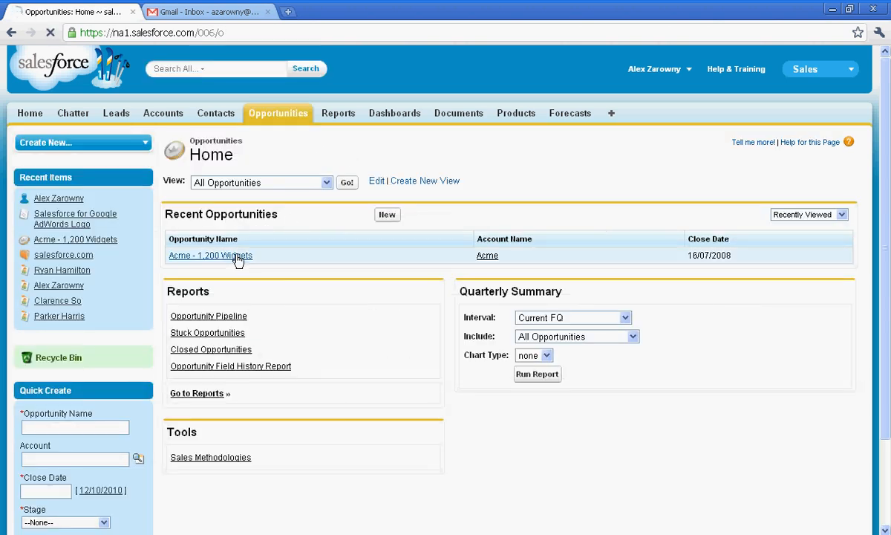
{"action": "left_click", "coordinate": [210, 255]}
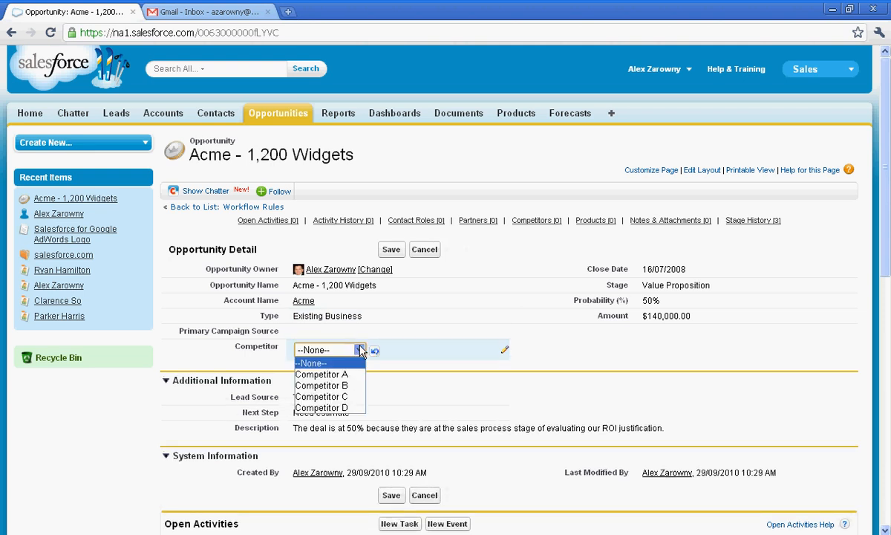
{"action": "left_click", "coordinate": [321, 373]}
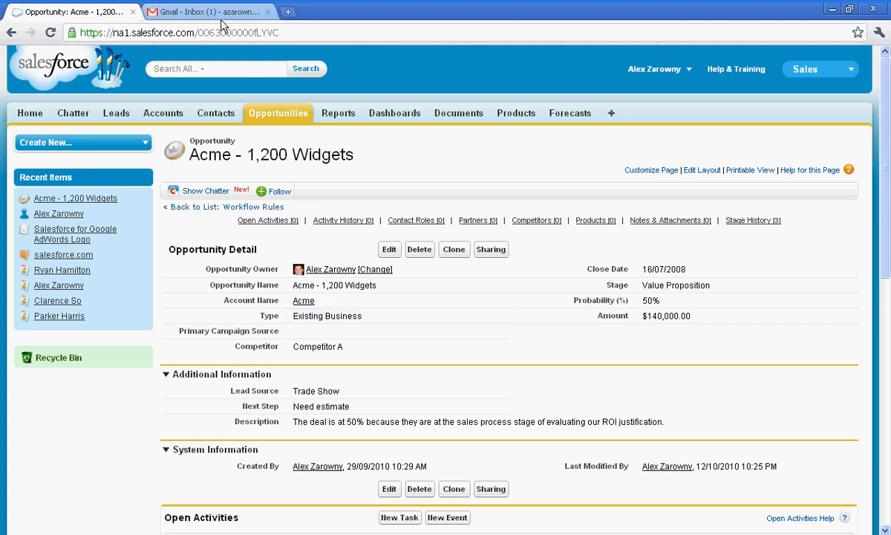
{"action": "left_click", "coordinate": [208, 11]}
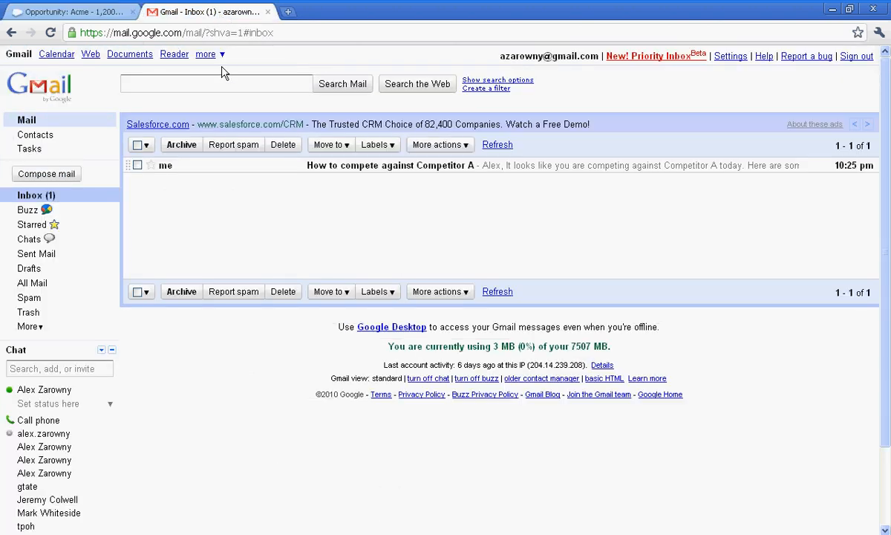
Read the 'How to compete against Competitor A' email, then return to the Salesforce opportunity.
{"action": "left_click", "coordinate": [390, 165]}
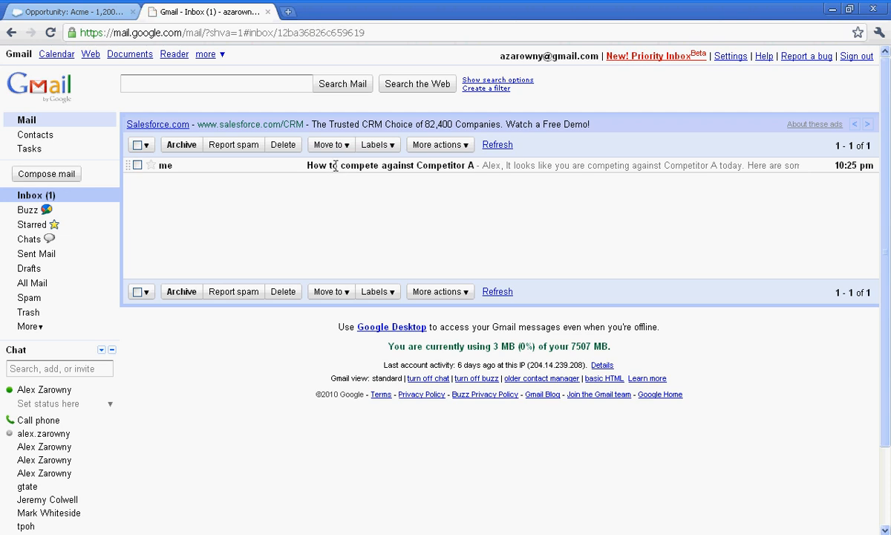
{"action": "left_click", "coordinate": [389, 165]}
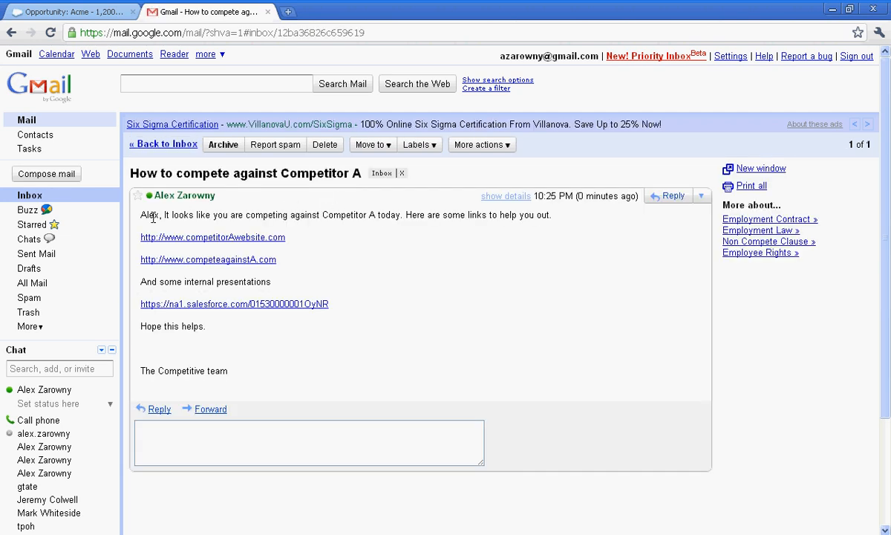
{"action": "mouse_move", "coordinate": [320, 232]}
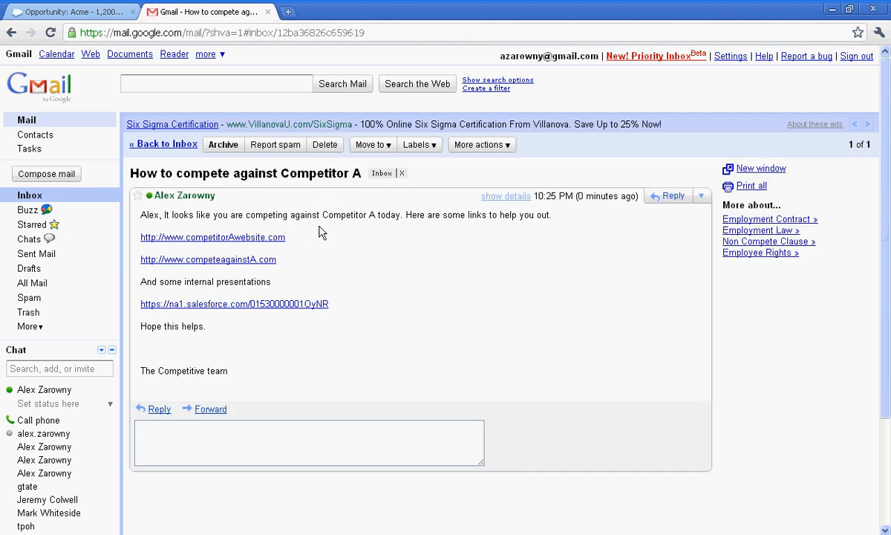
{"action": "mouse_move", "coordinate": [286, 253]}
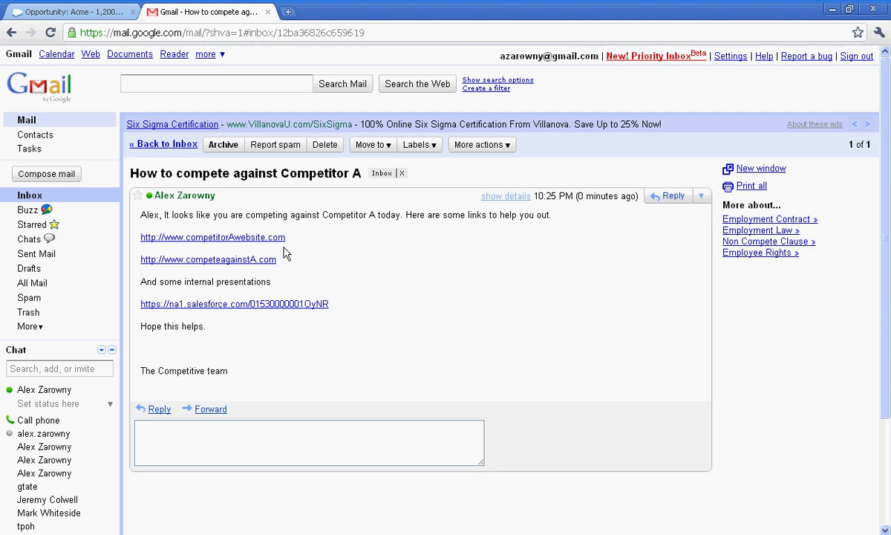
{"action": "mouse_move", "coordinate": [305, 341]}
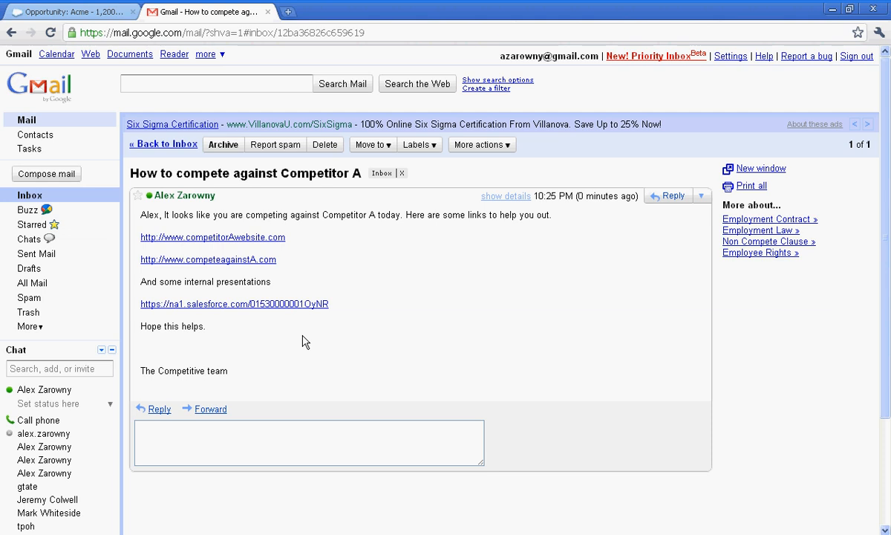
{"action": "left_click", "coordinate": [71, 11]}
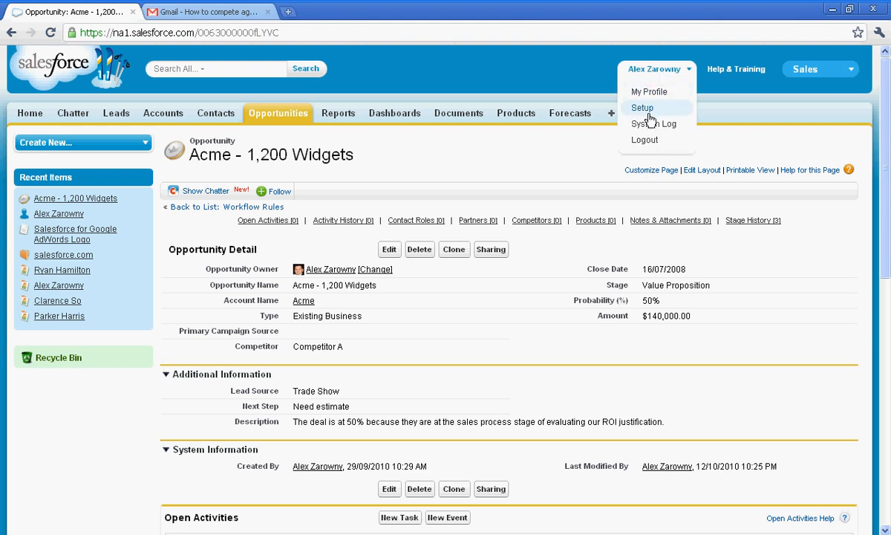
Navigate from the user menu to the Personal Setup page.
{"action": "left_click", "coordinate": [642, 107]}
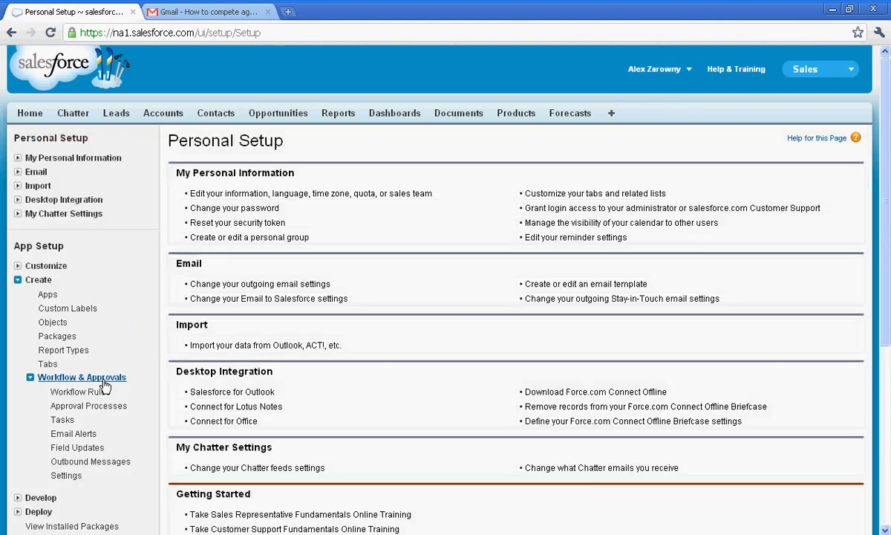
{"action": "mouse_move", "coordinate": [89, 406]}
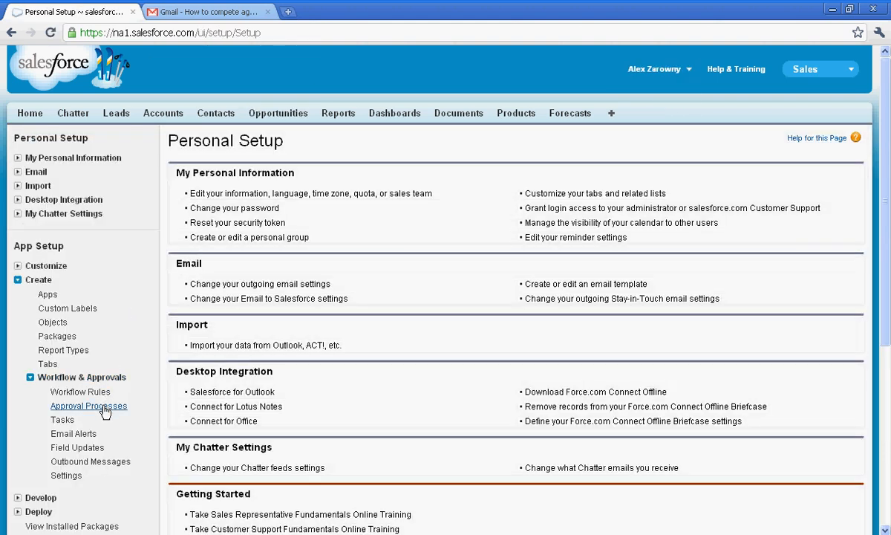